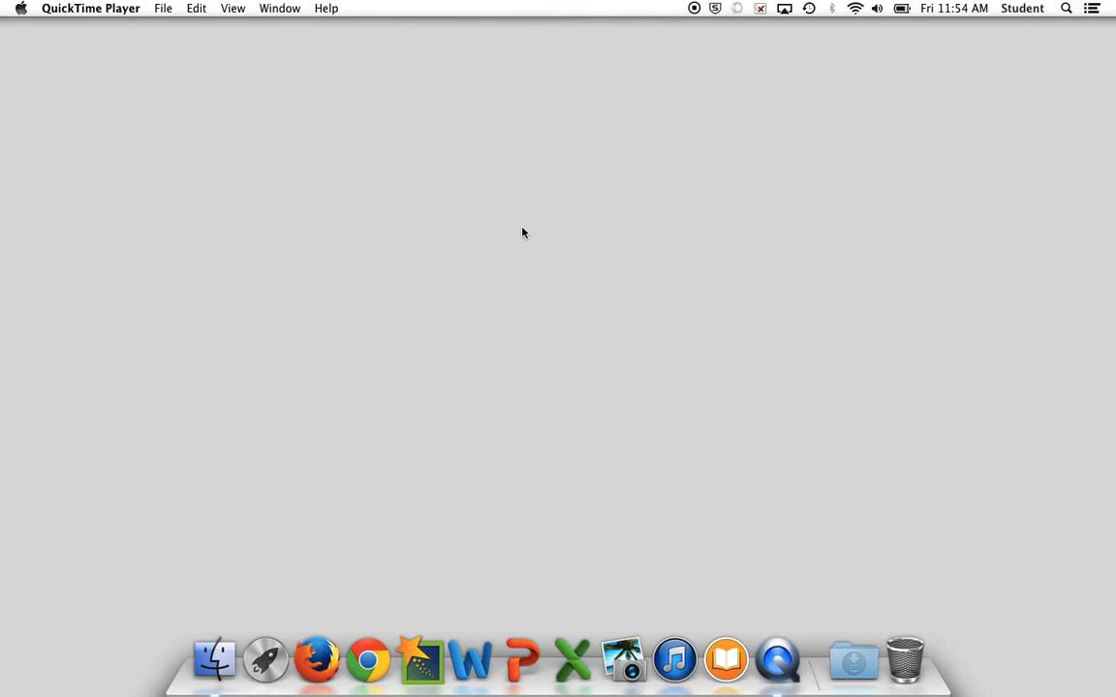
mouse_move(328, 408)
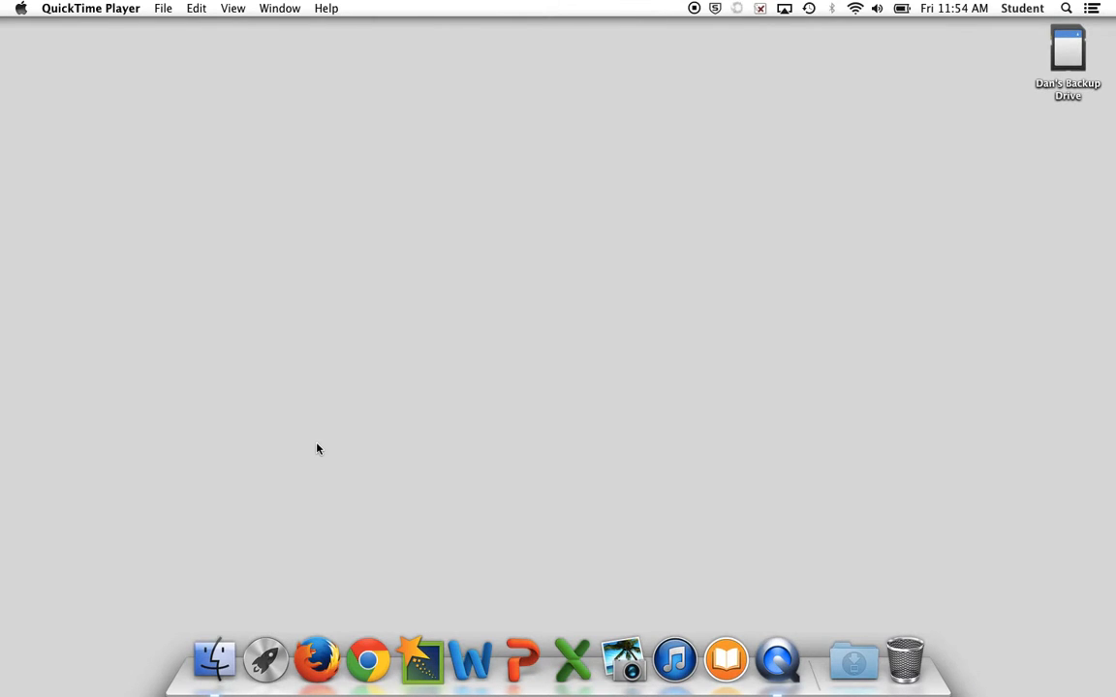
mouse_move(416, 403)
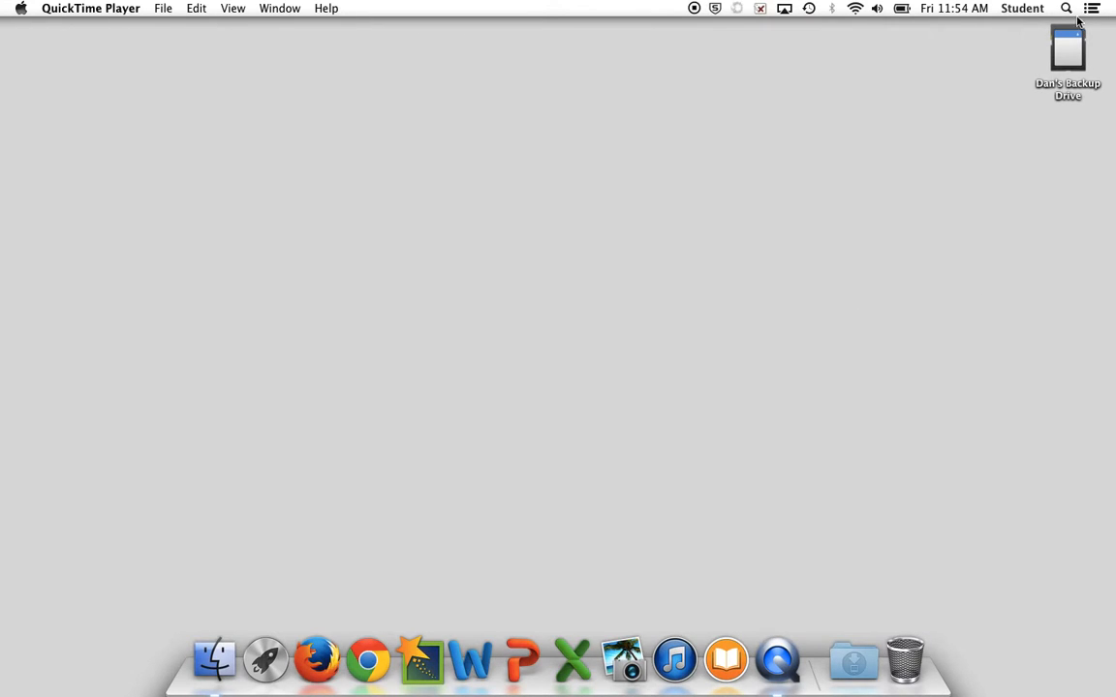
mouse_move(965, 176)
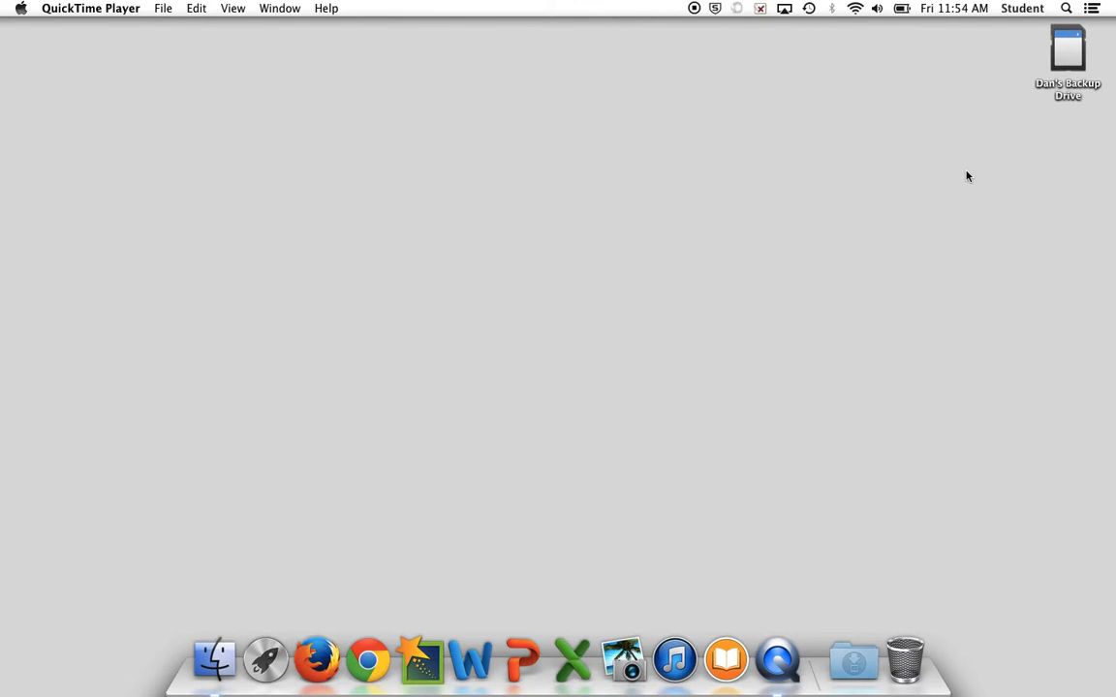
mouse_move(880, 185)
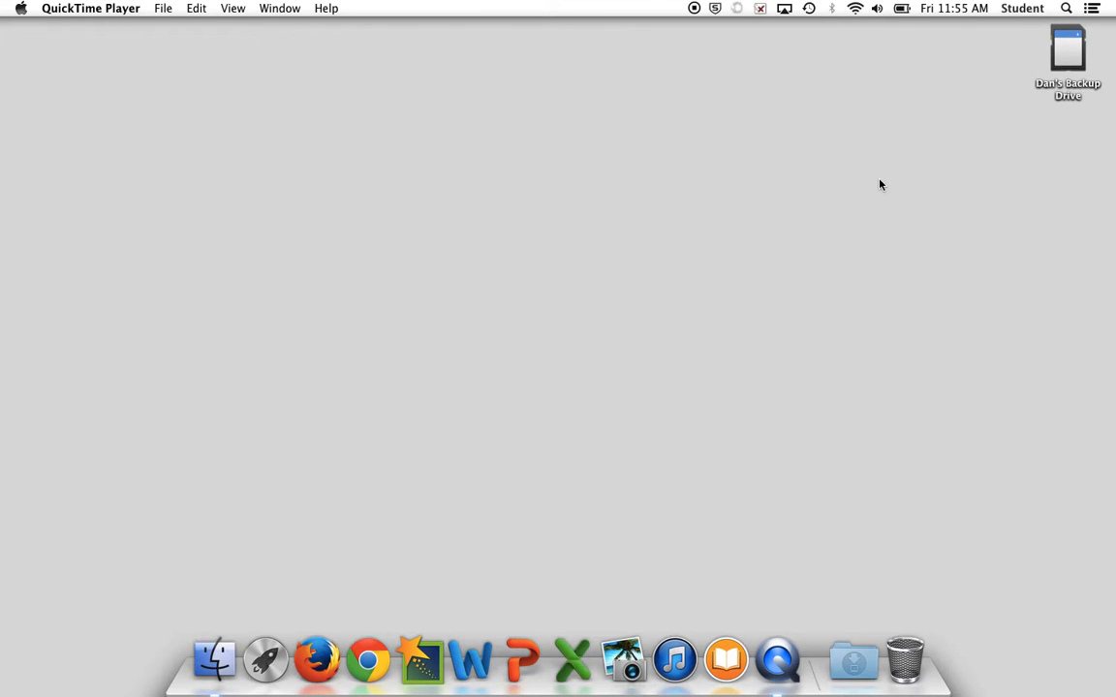
mouse_move(817, 83)
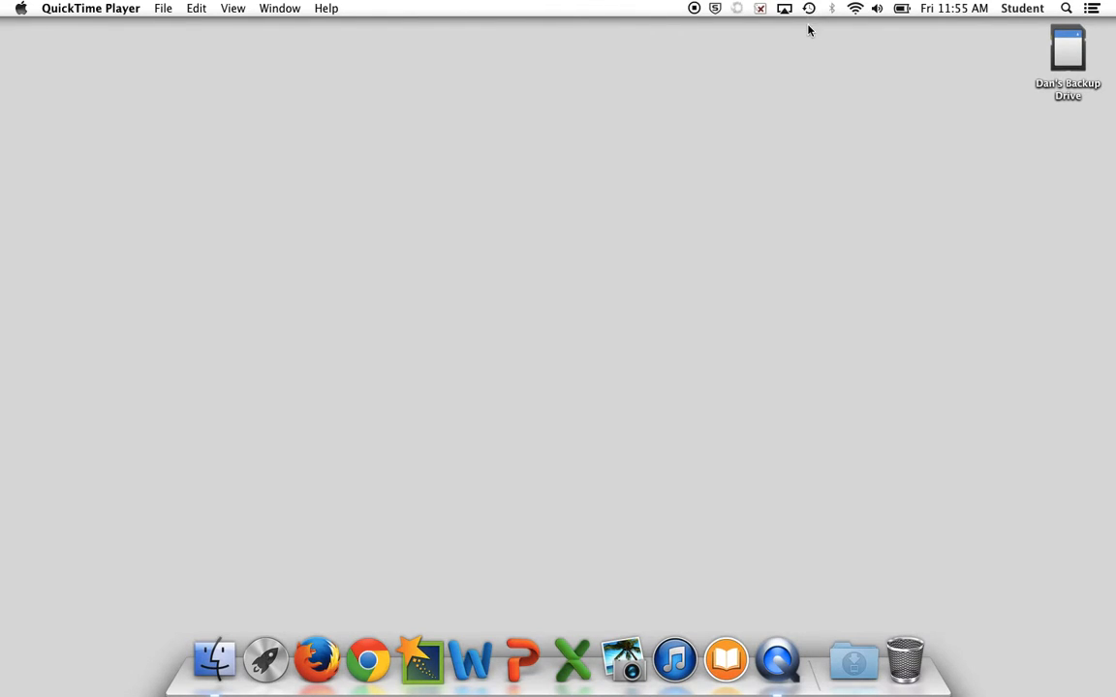
- Bring Finder to the front over the empty desktop
click(809, 7)
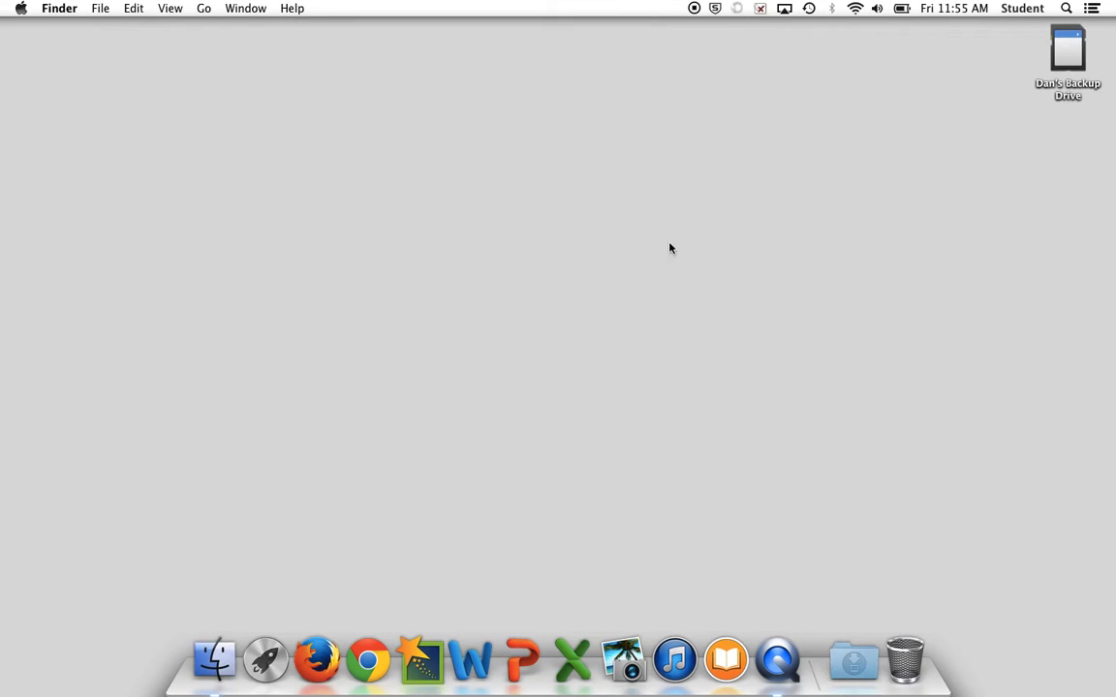
mouse_move(214, 658)
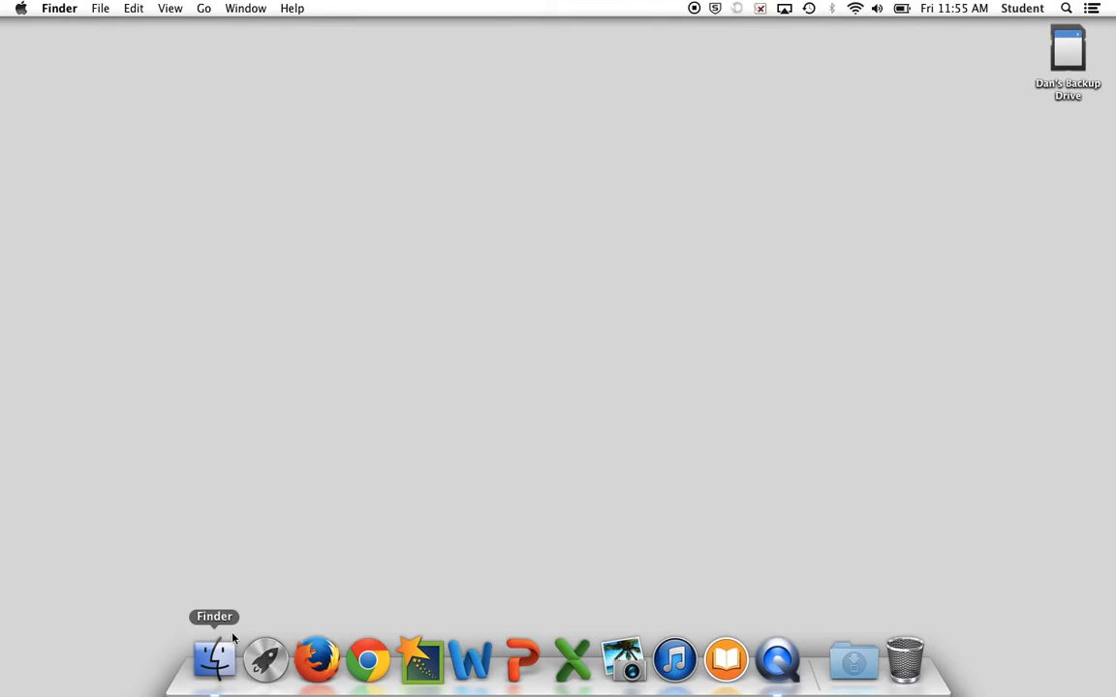
- Open a Finder window on All My Files and switch it to column view
click(213, 660)
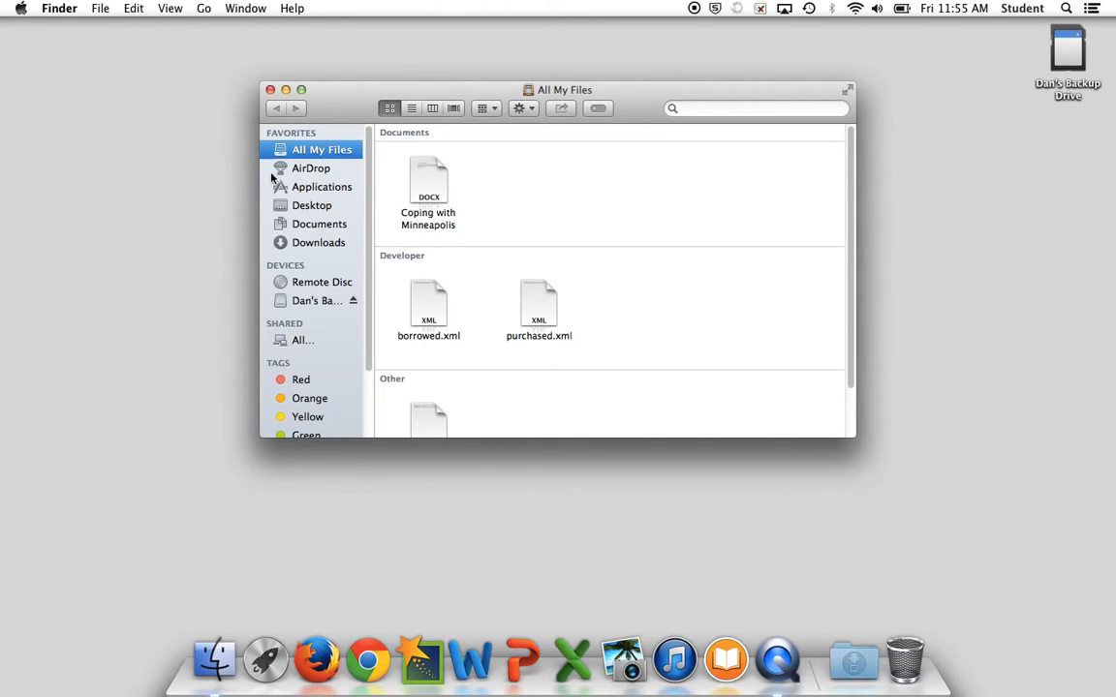
mouse_move(369, 168)
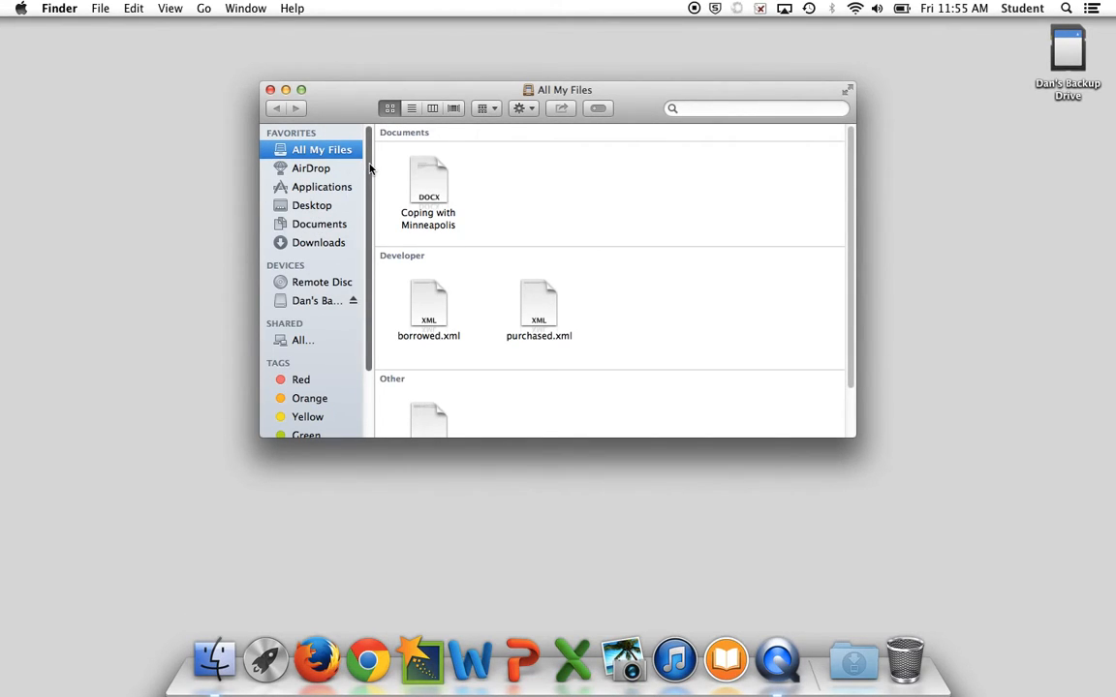
mouse_move(365, 145)
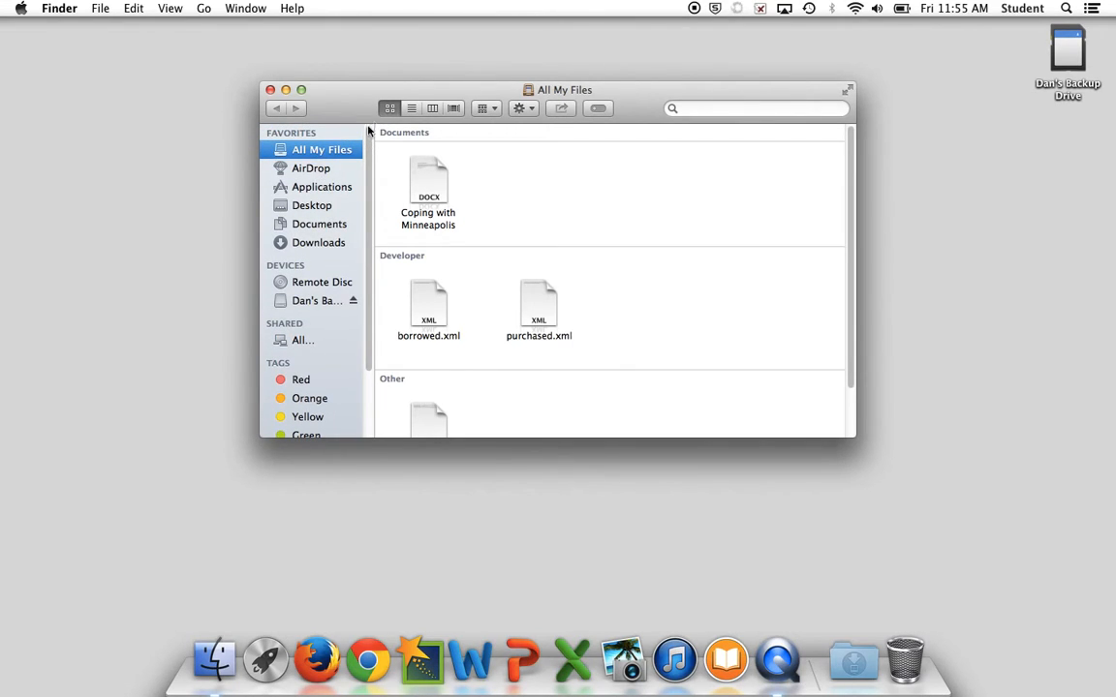
click(432, 108)
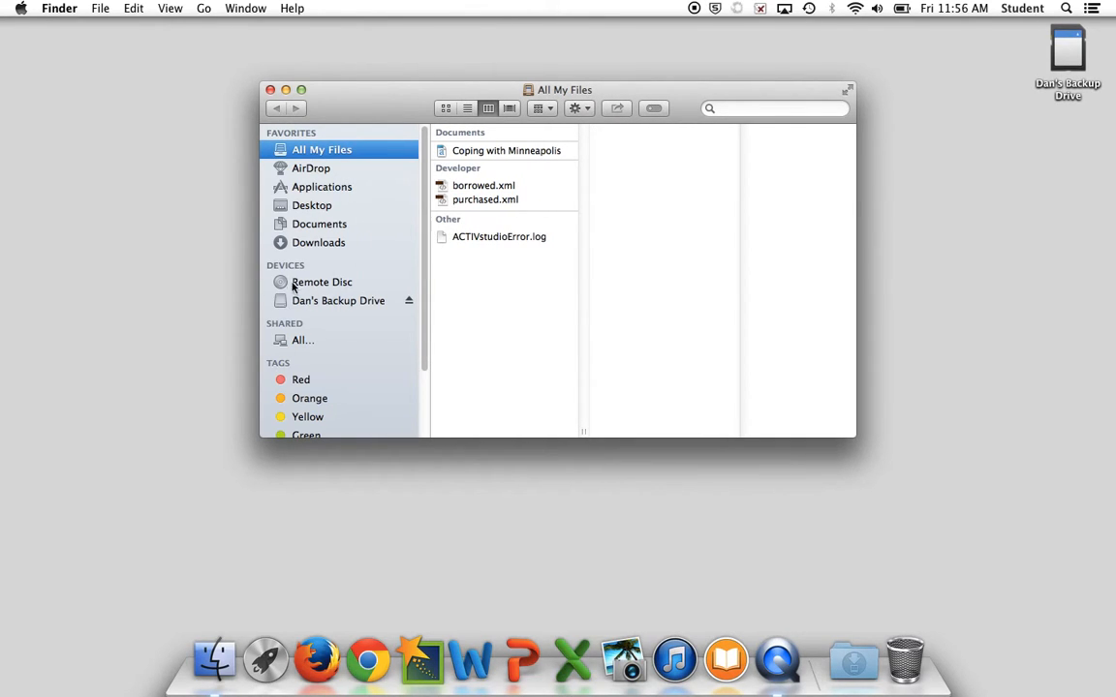
mouse_move(343, 282)
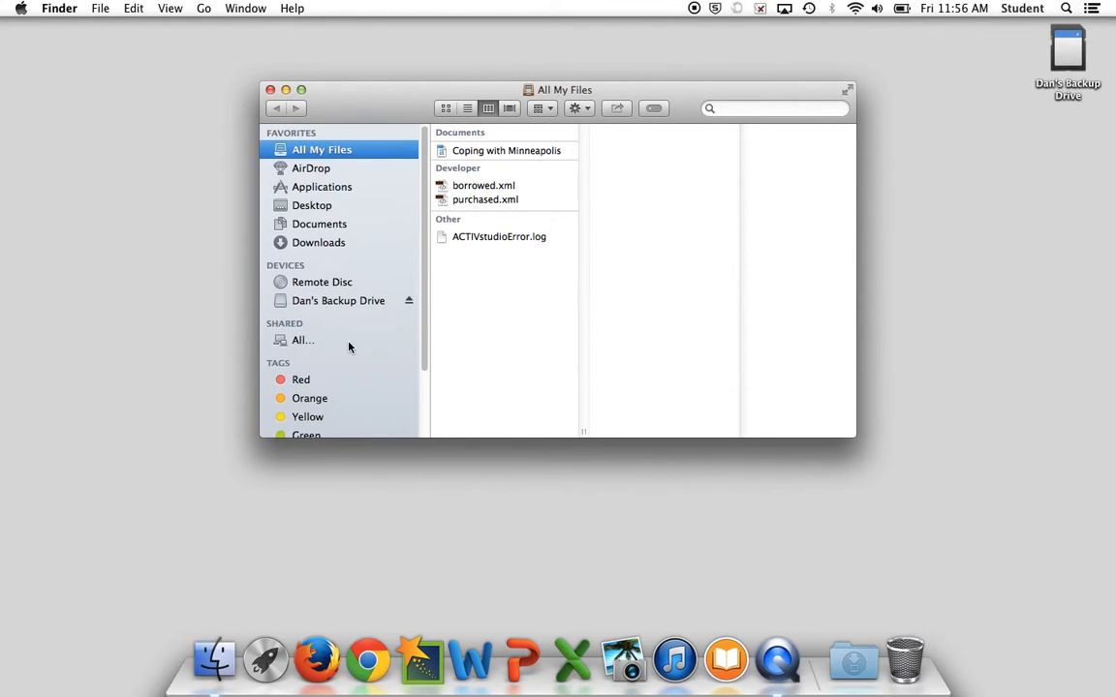
mouse_move(368, 230)
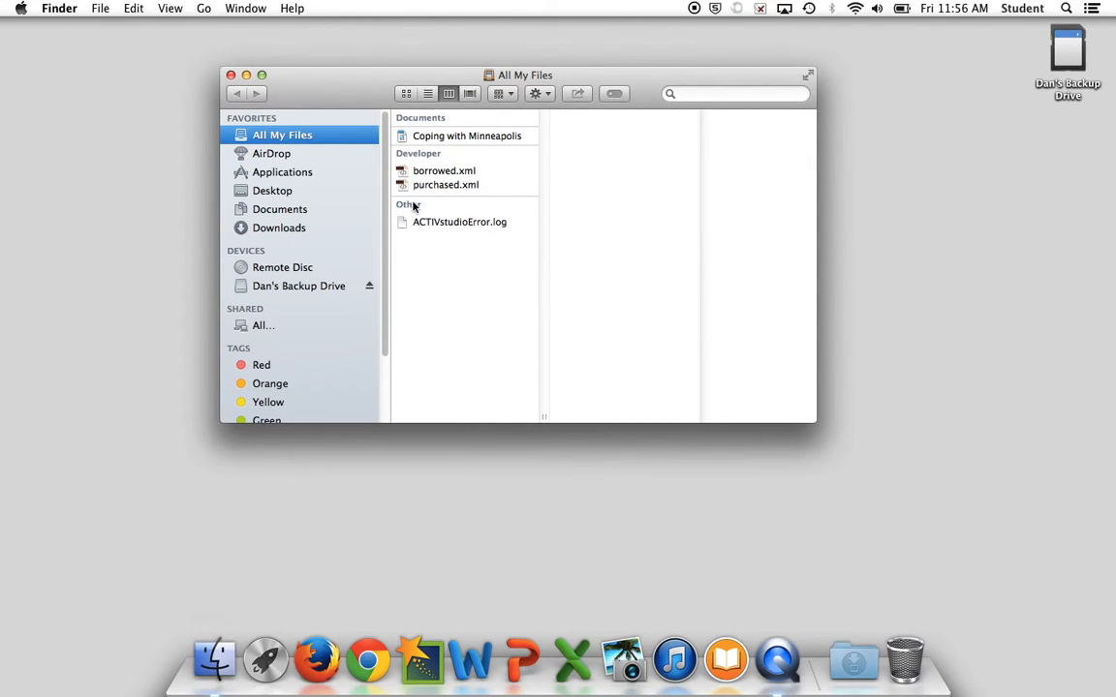
mouse_move(392, 106)
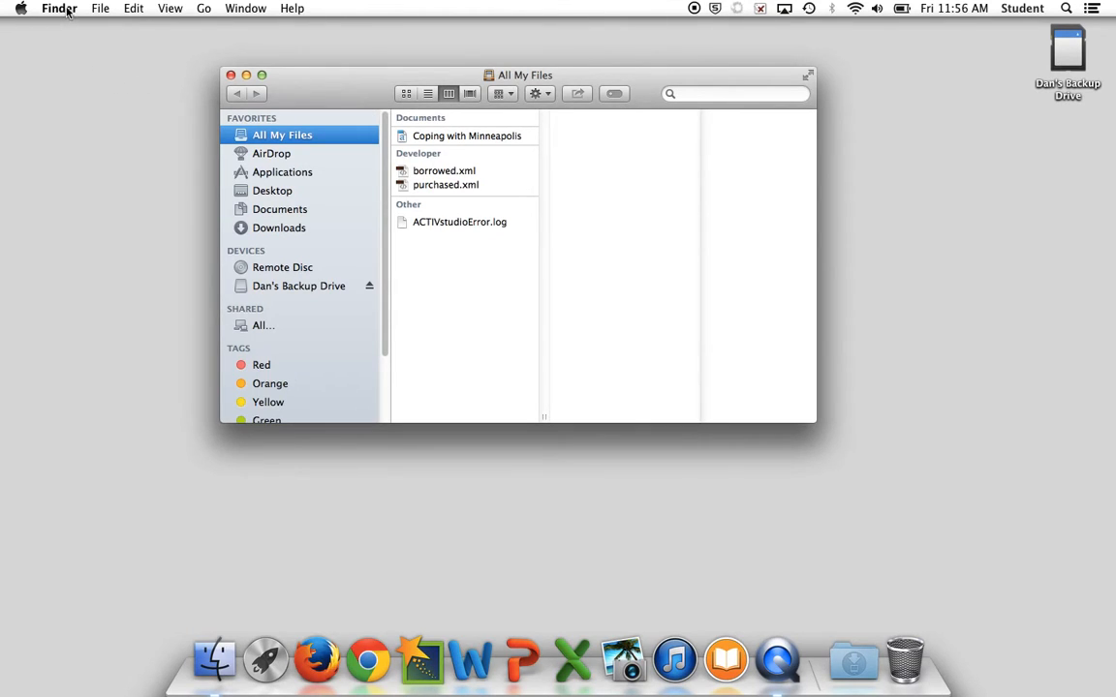
- Enable Hard disks on the desktop in Finder's General preferences
click(58, 8)
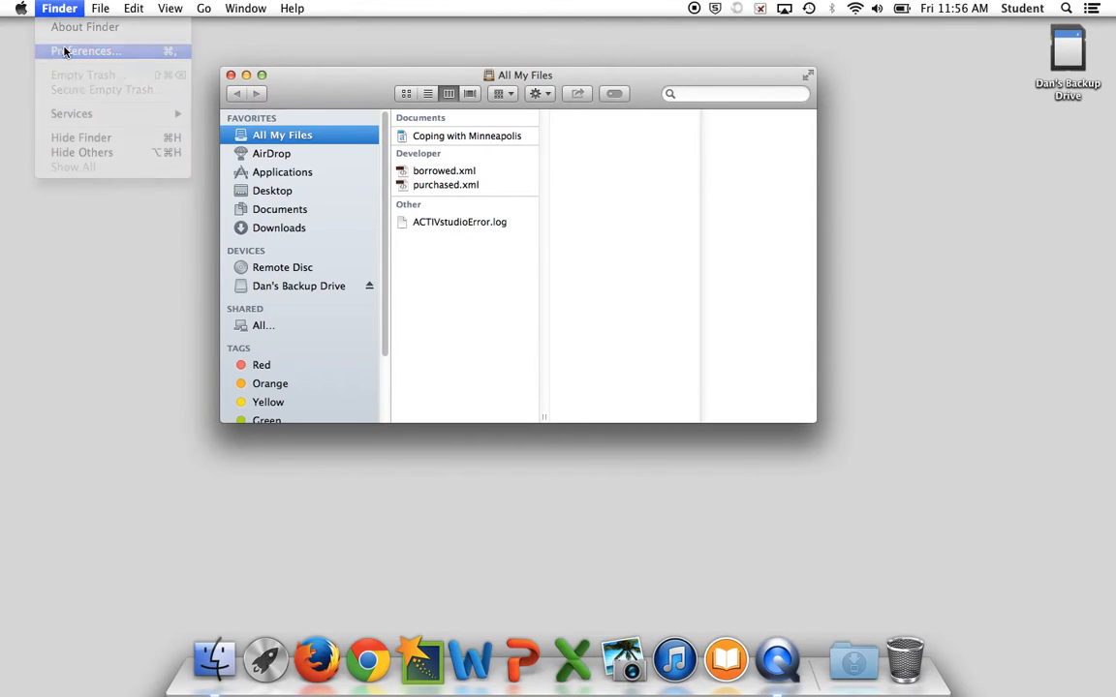
click(87, 50)
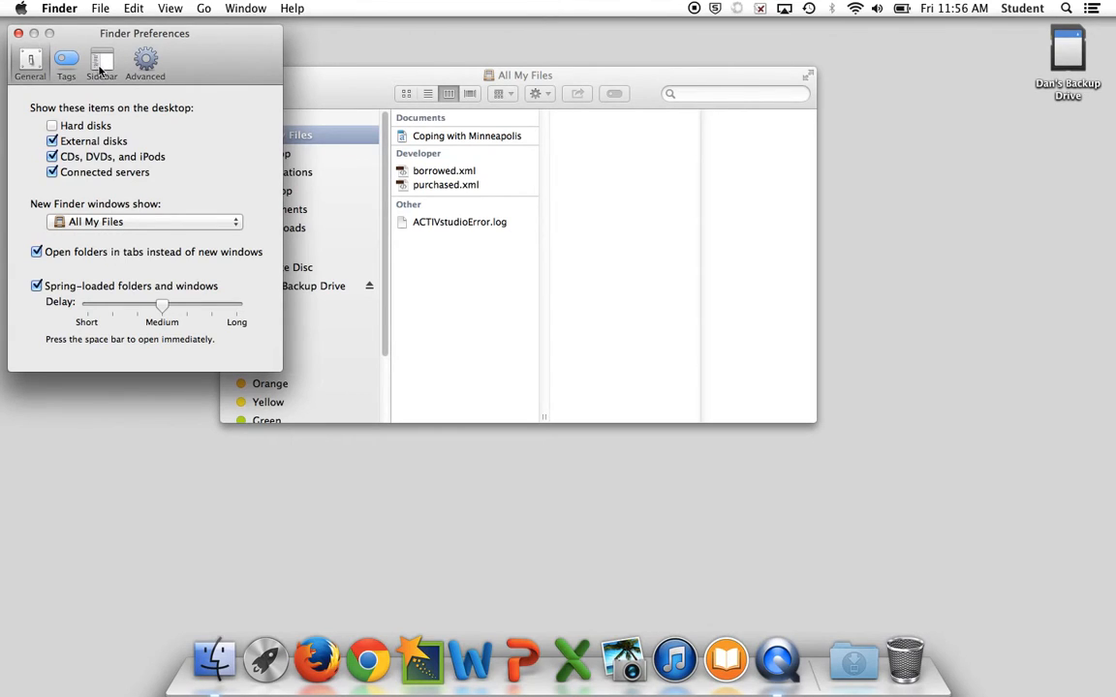
click(52, 126)
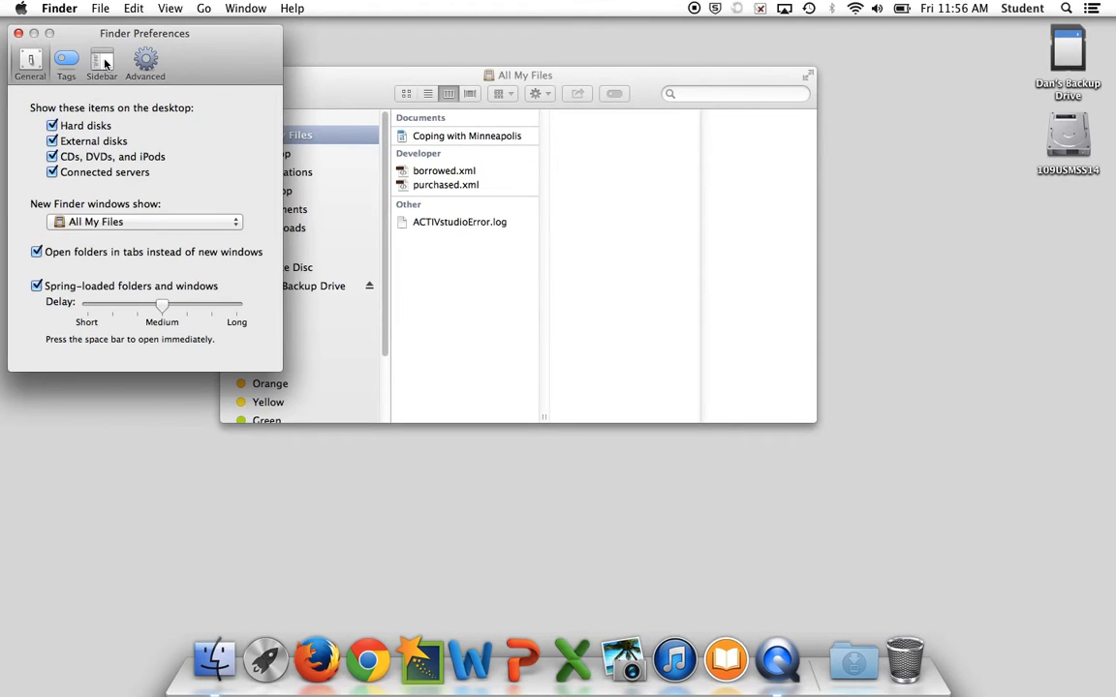
- Add TBSLTMBA086 and Hard disks to the sidebar devices
click(102, 61)
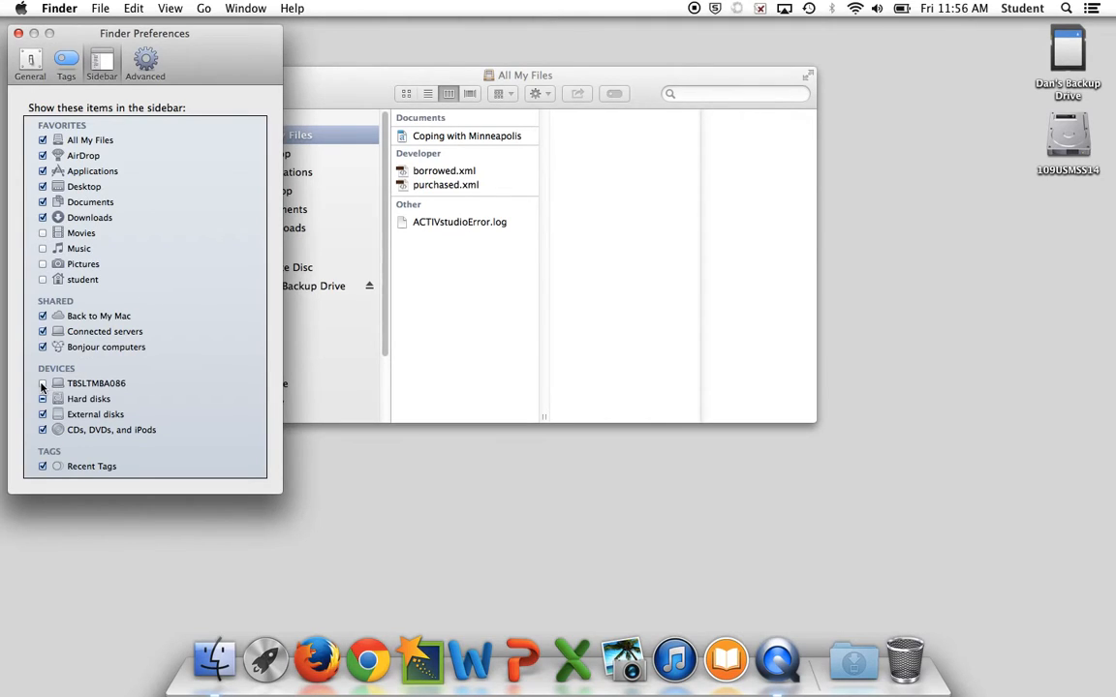
click(43, 398)
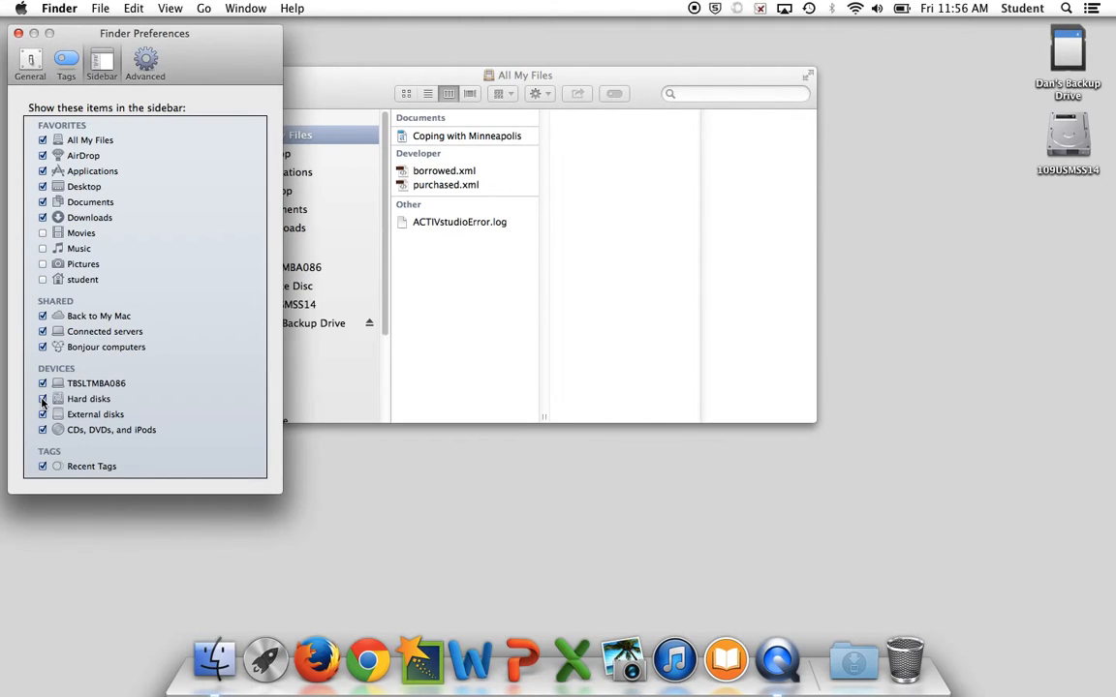
click(43, 398)
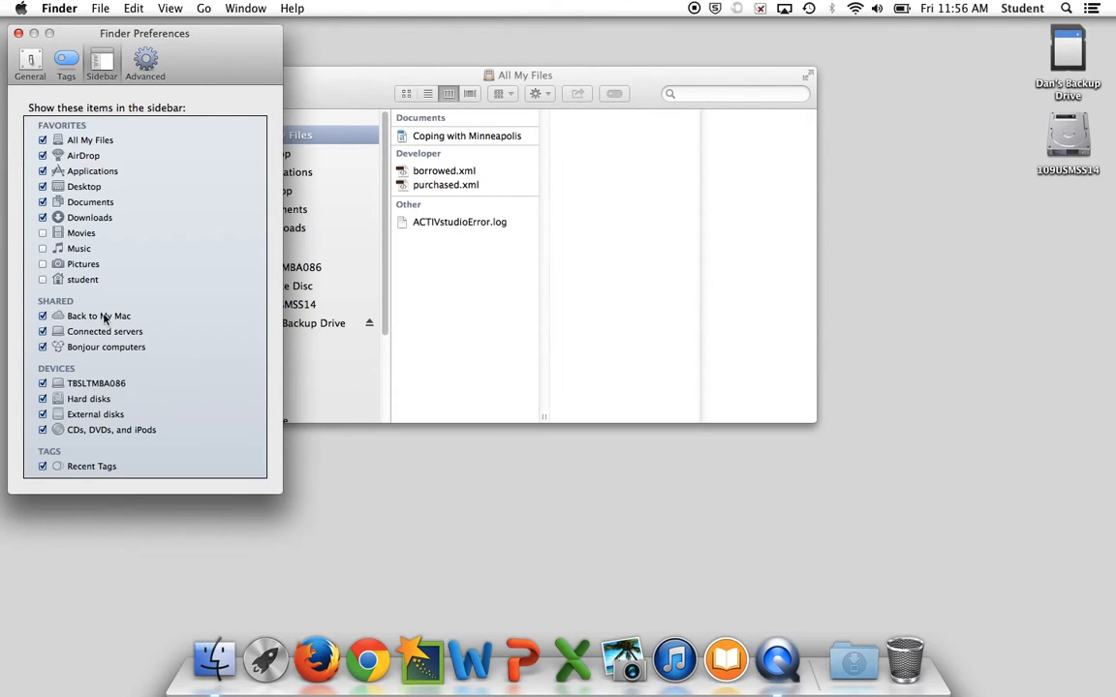
mouse_move(174, 386)
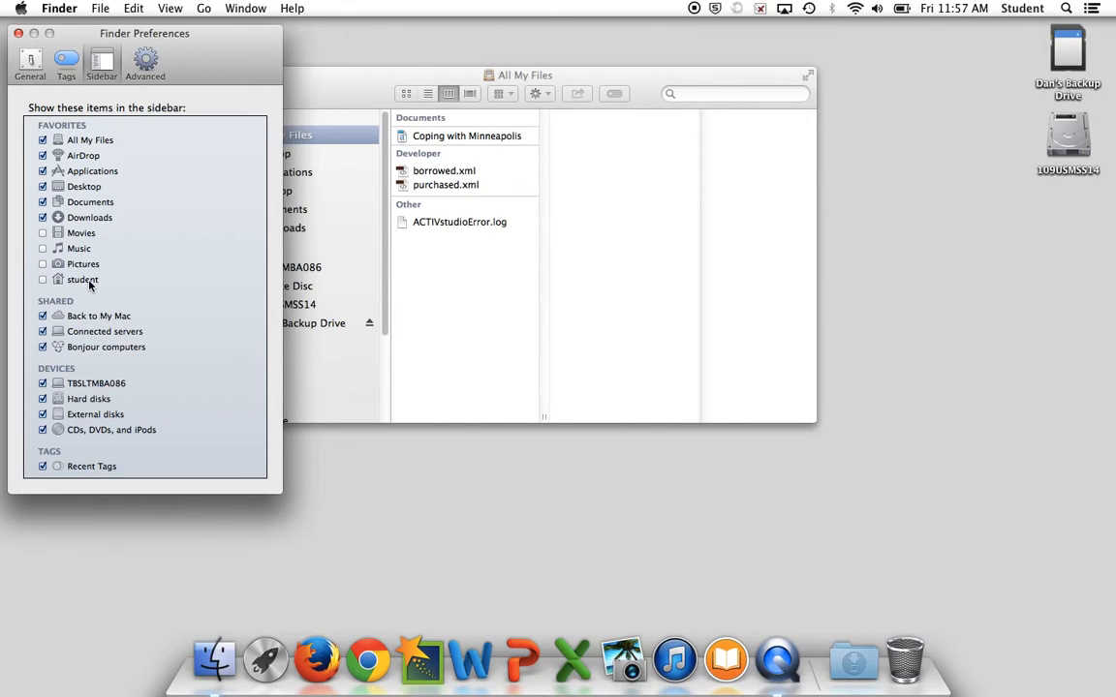
mouse_move(137, 275)
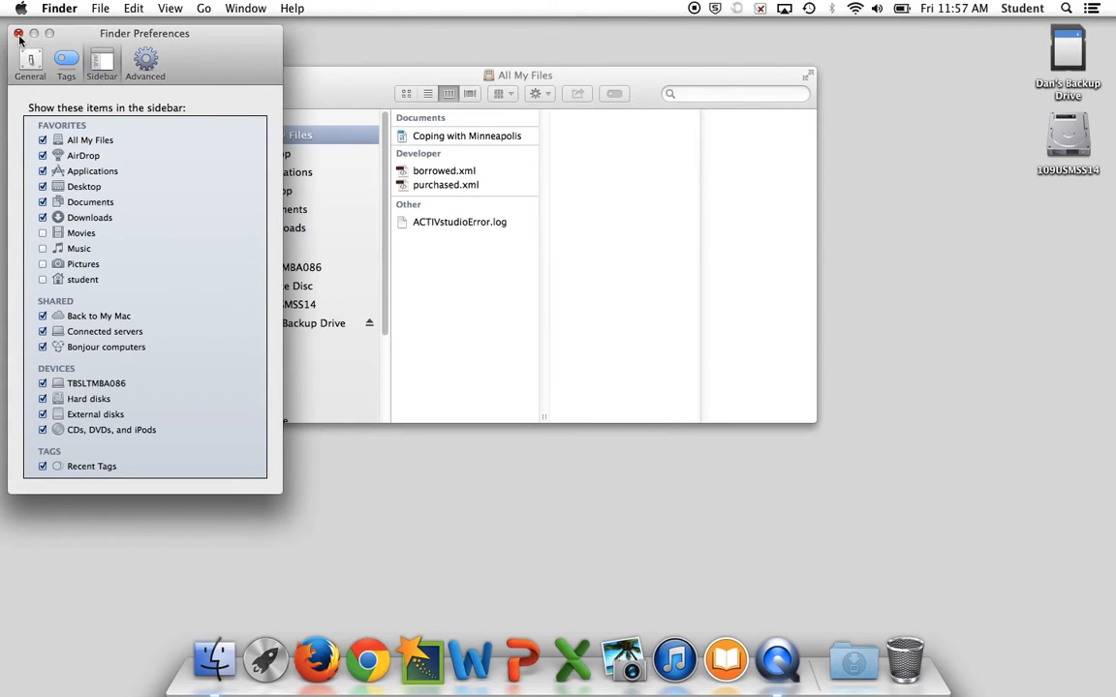
- Close preferences and browse 109USMSS14 into its Users folder
click(18, 33)
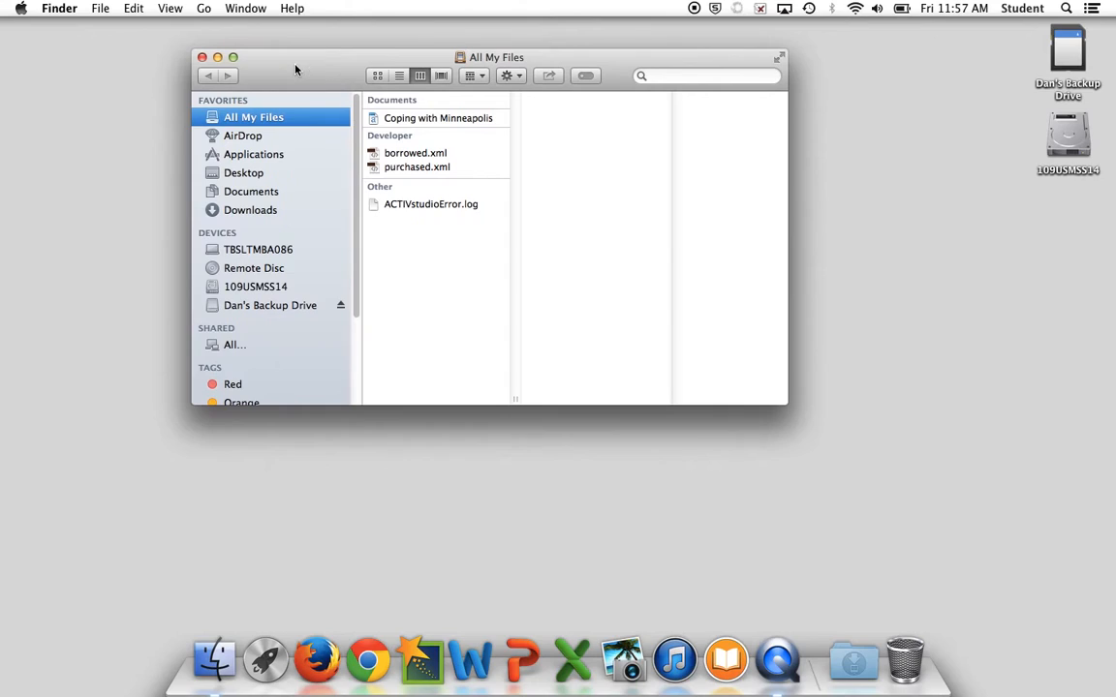
mouse_move(282, 92)
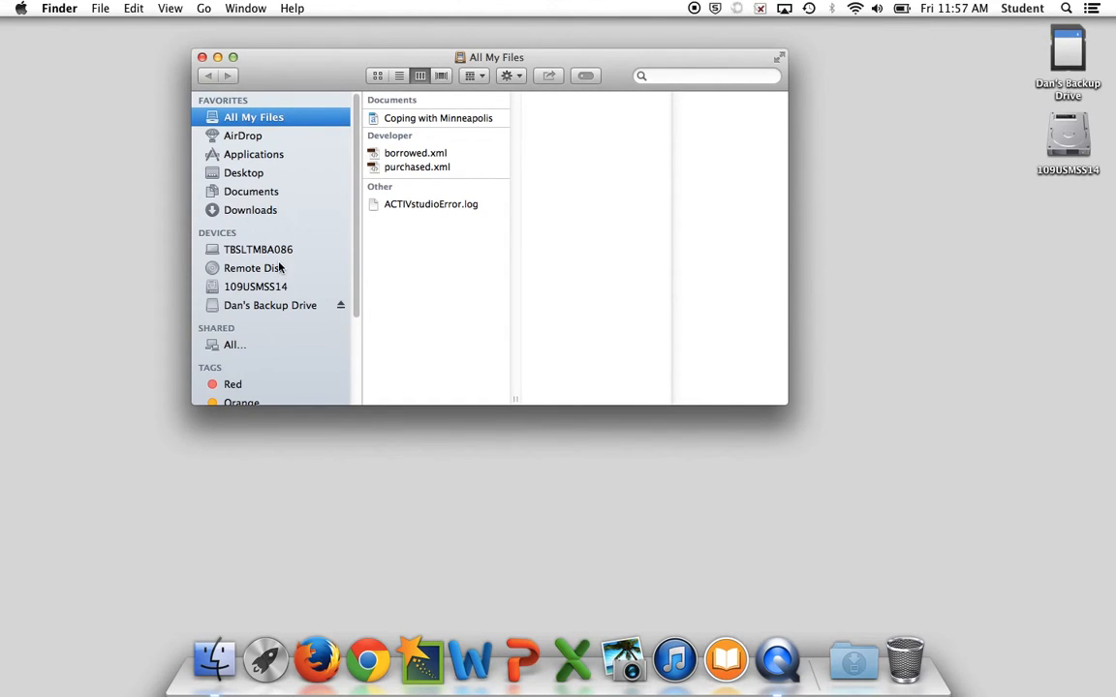
mouse_move(232, 292)
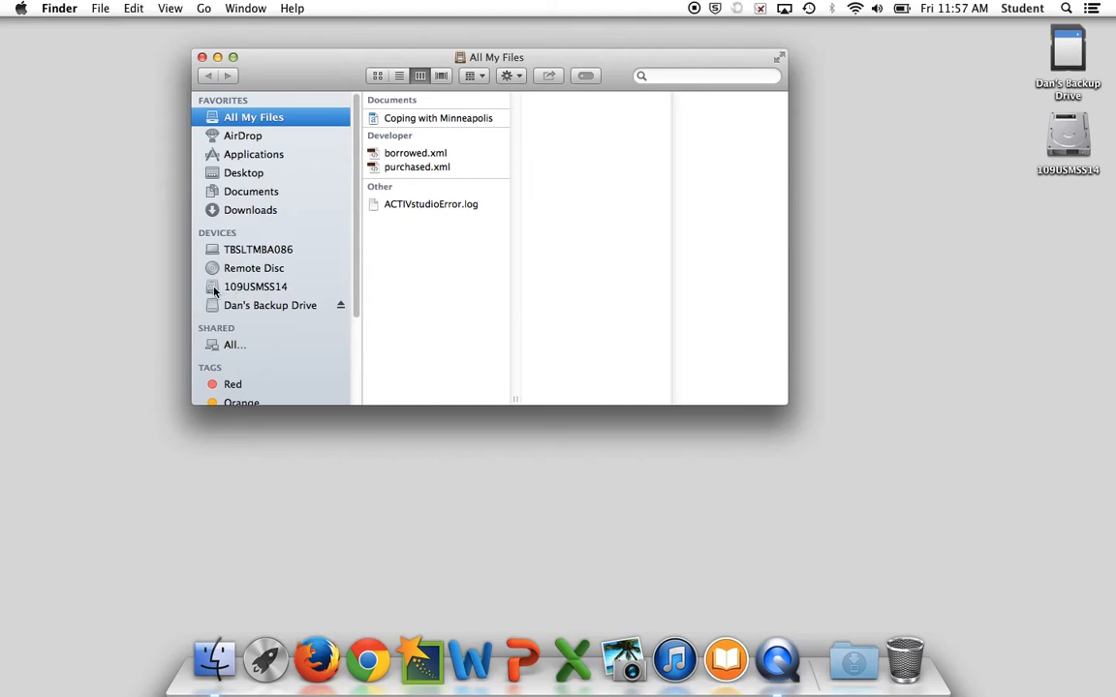
click(255, 285)
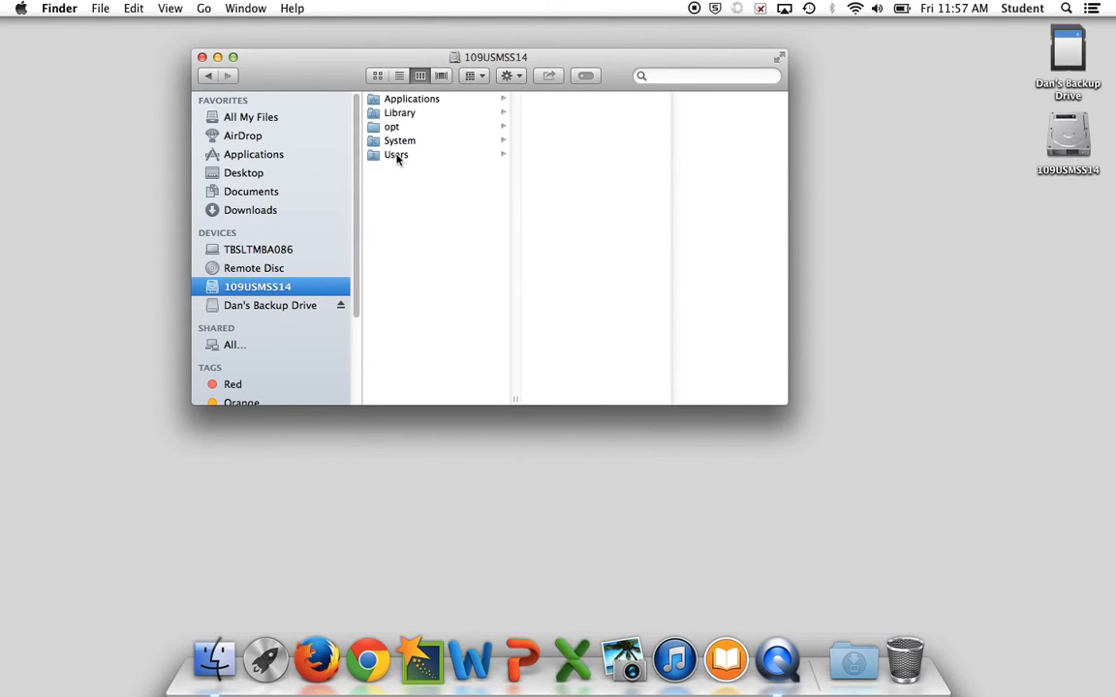
click(396, 155)
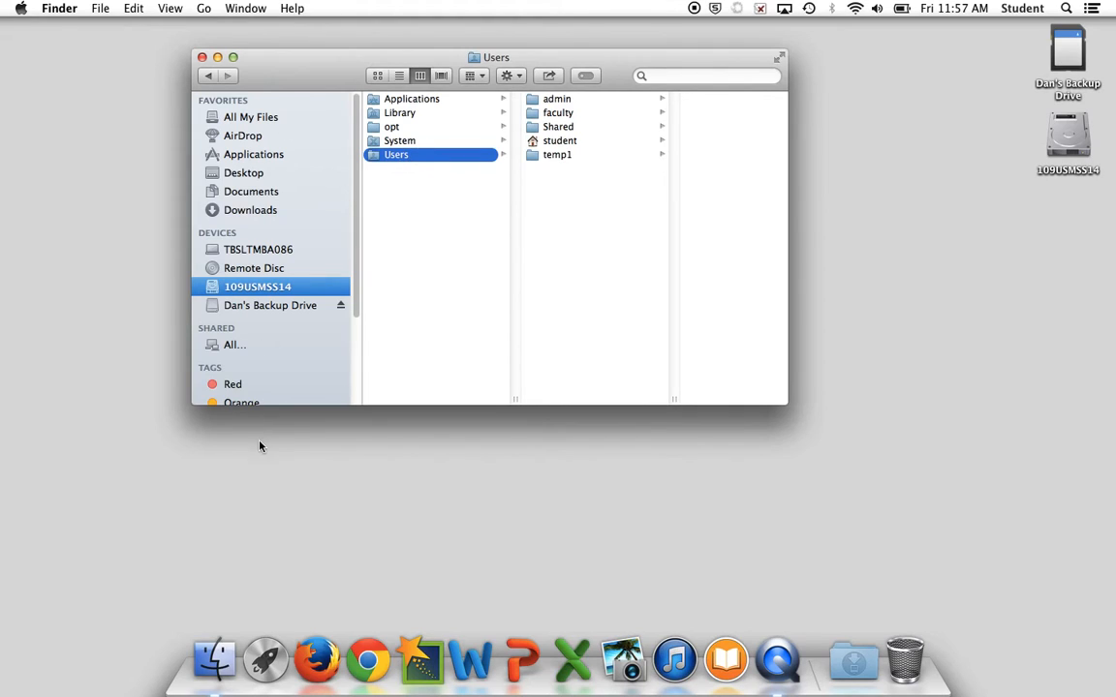
mouse_move(315, 319)
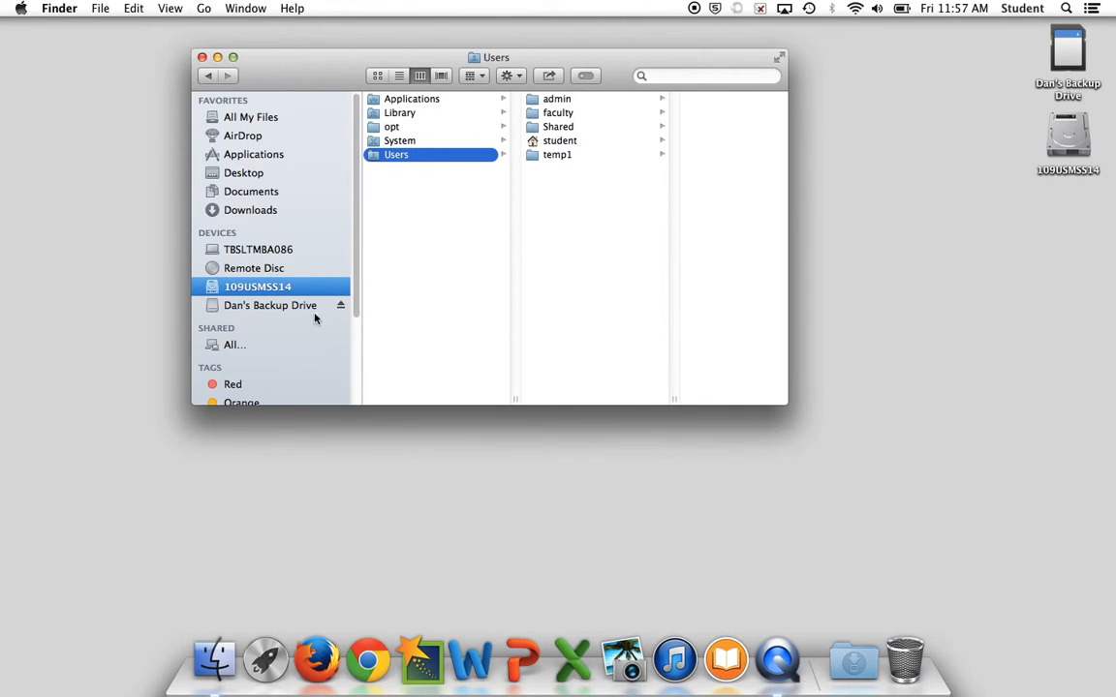
mouse_move(233, 269)
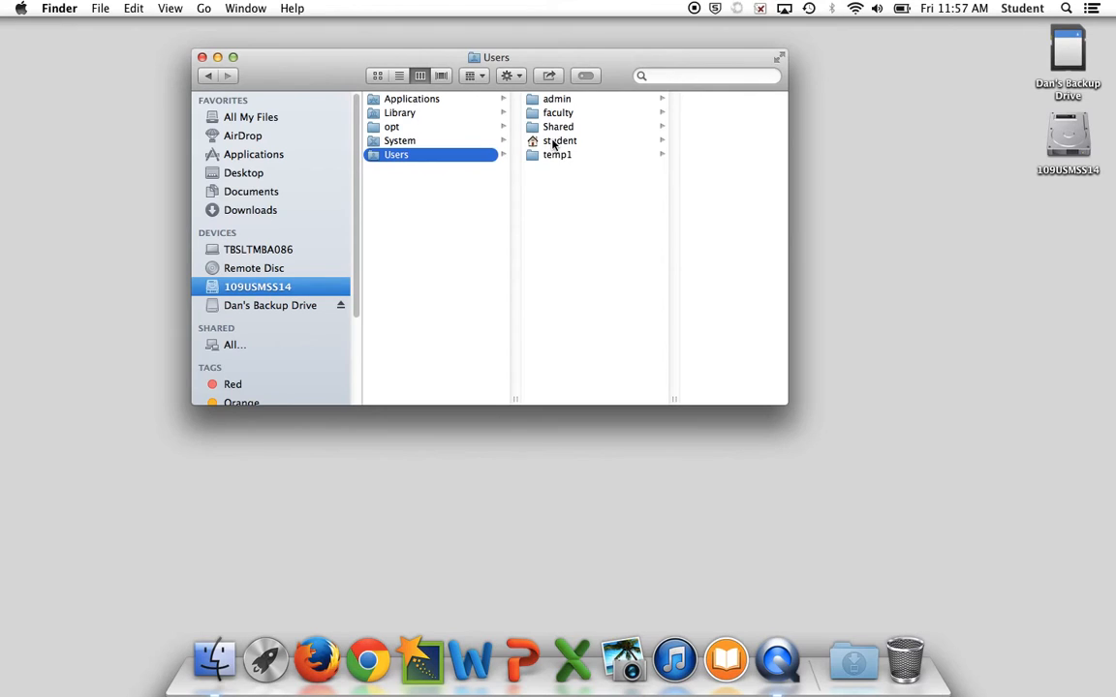
- Open the student folder in the Users column
click(560, 140)
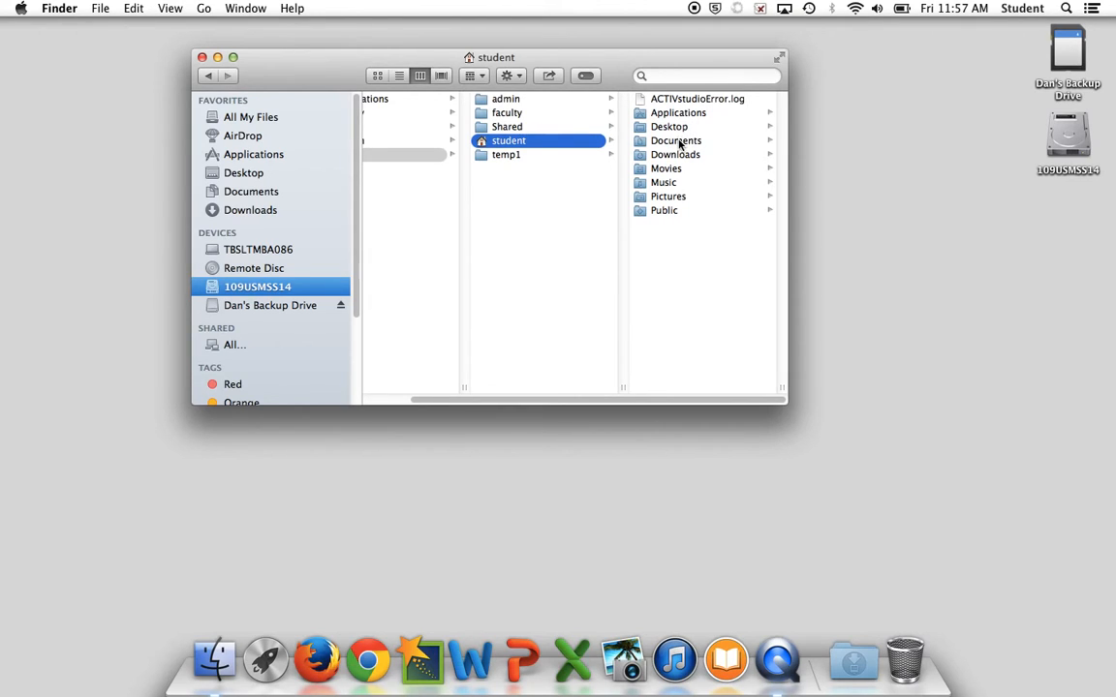
mouse_move(678, 169)
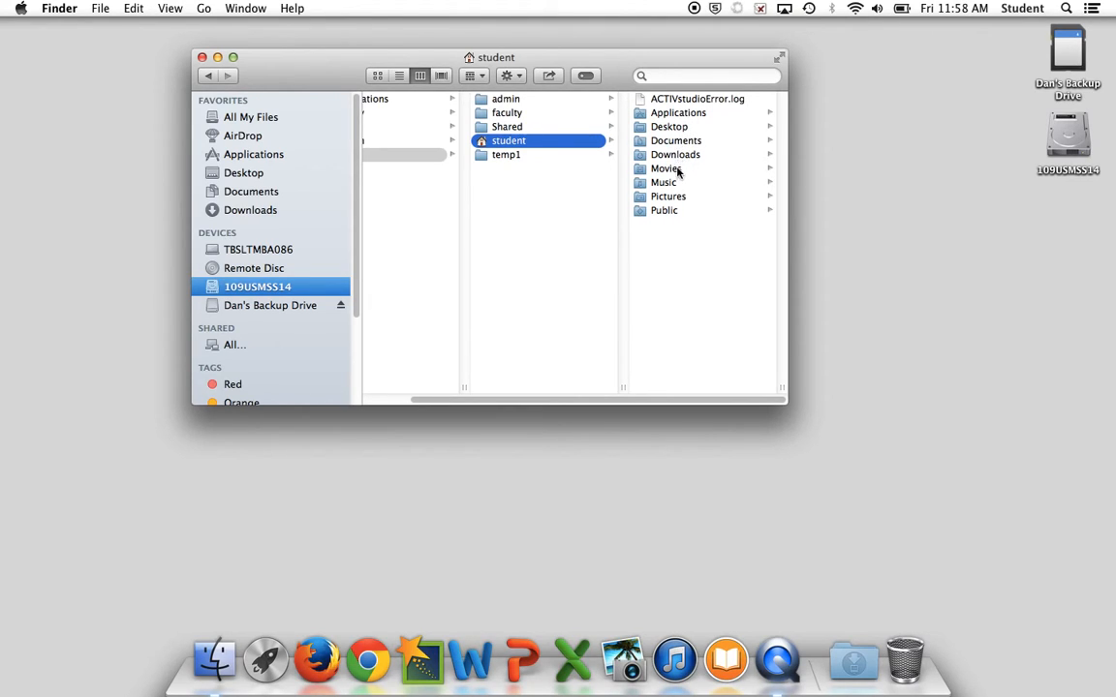
mouse_move(668, 182)
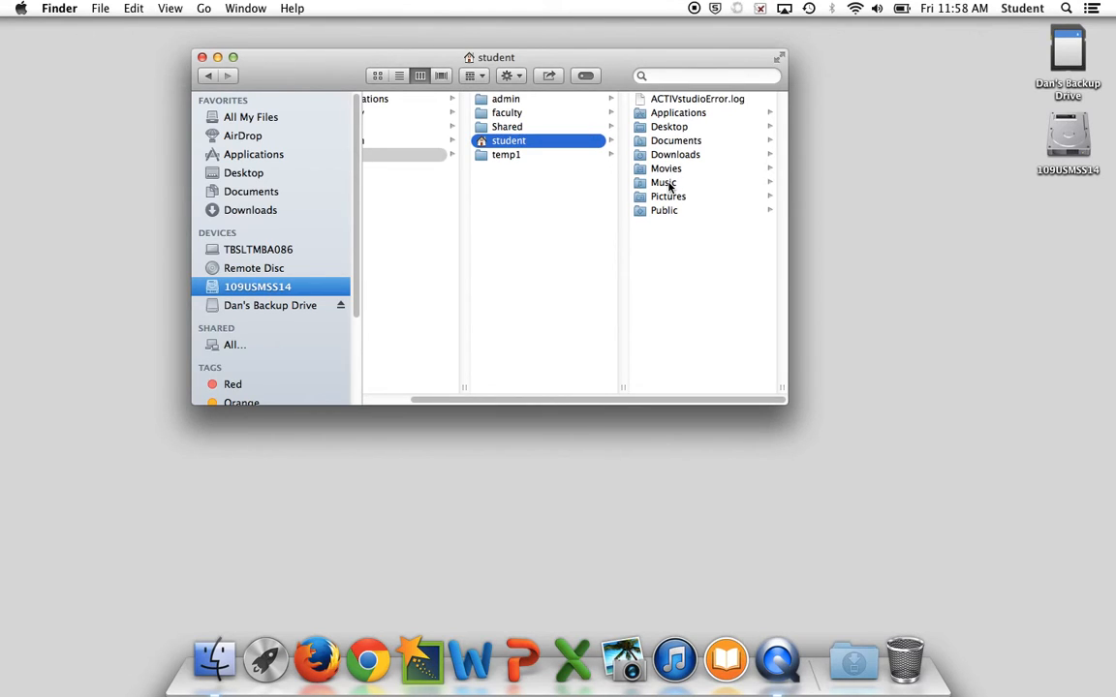
mouse_move(666, 184)
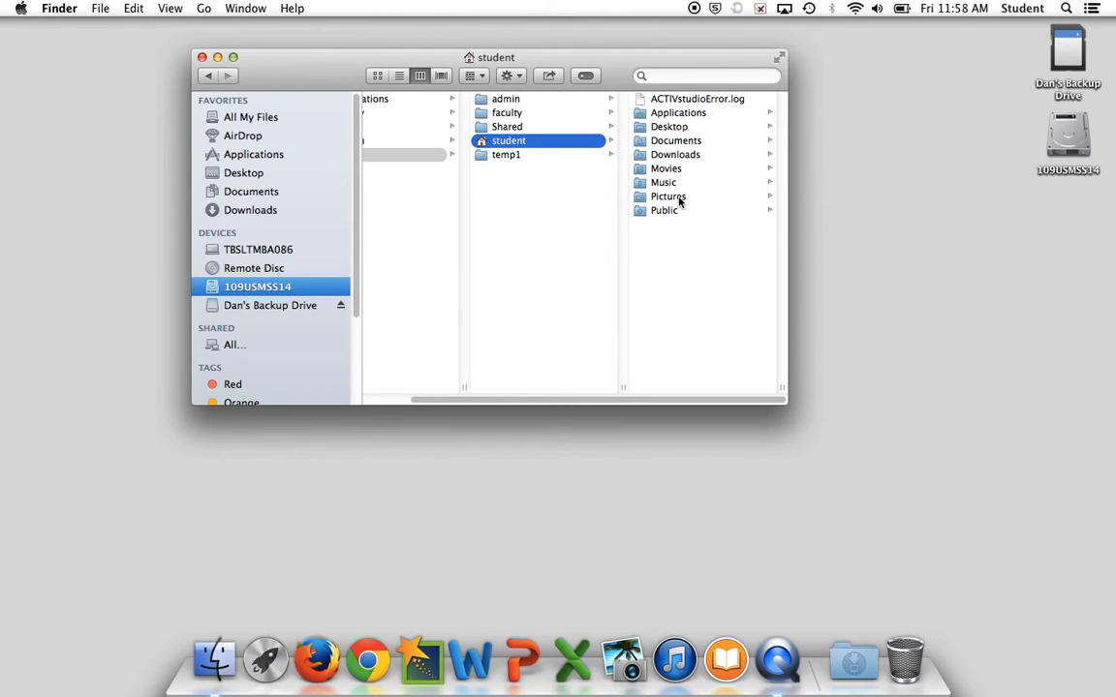
mouse_move(673, 217)
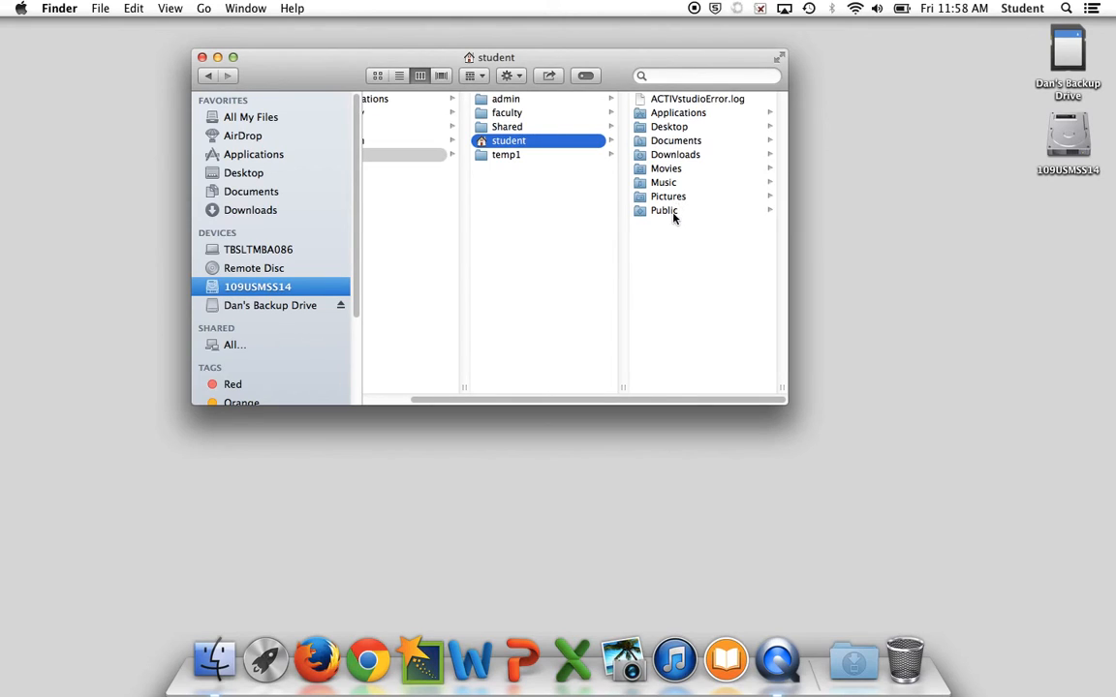
mouse_move(652, 330)
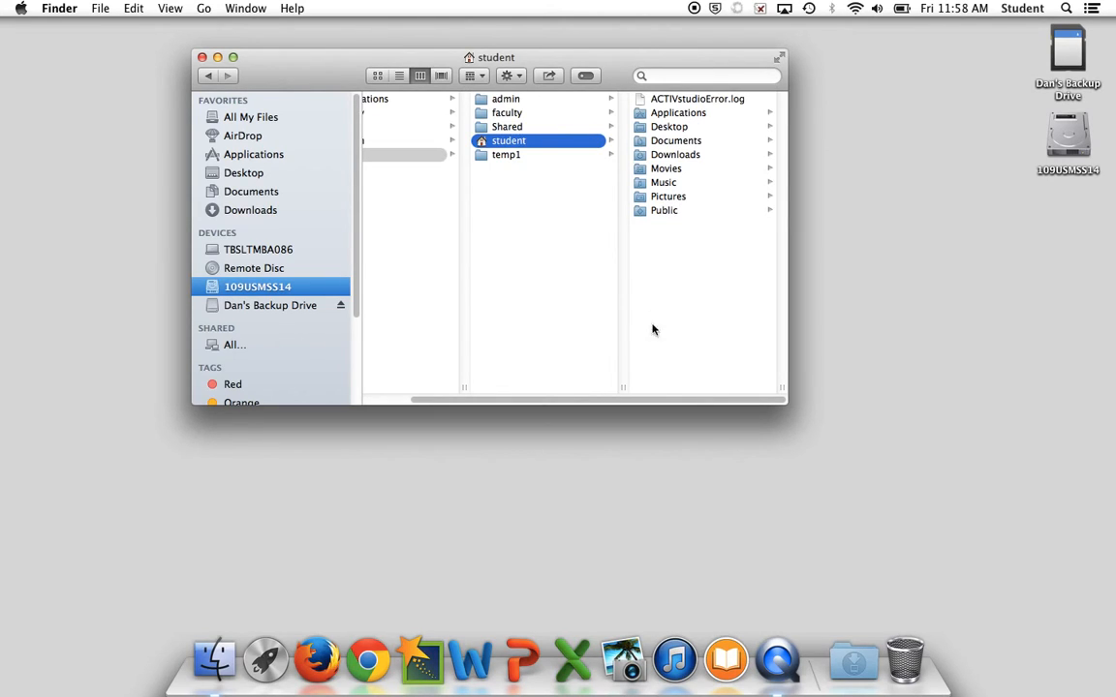
mouse_move(506, 263)
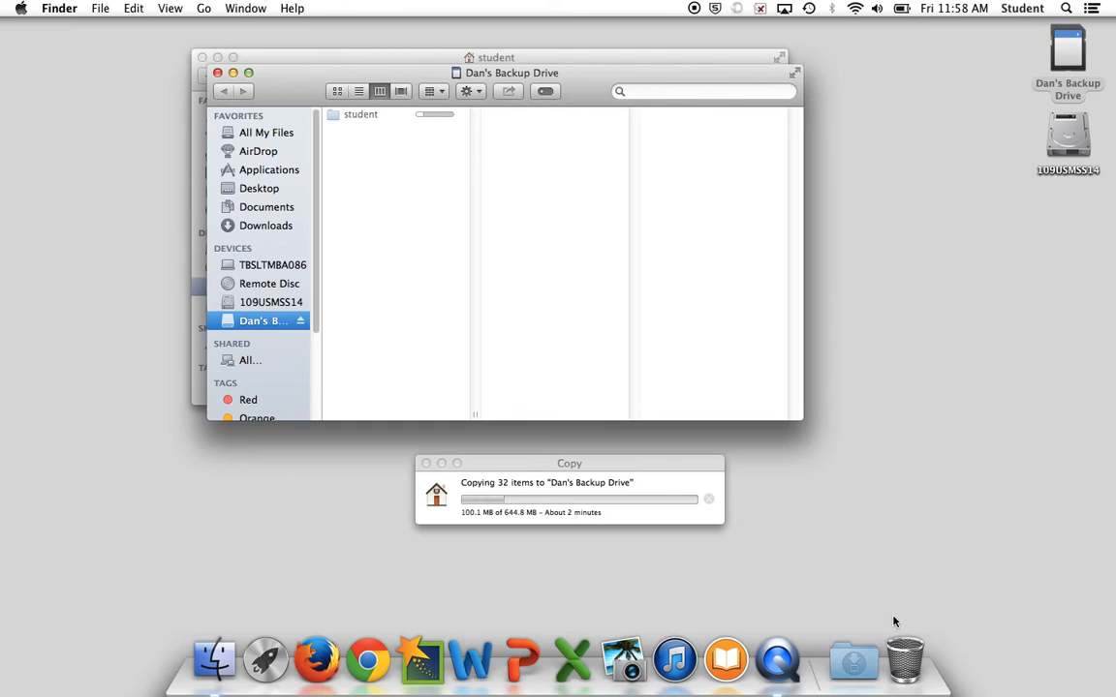
mouse_move(218, 74)
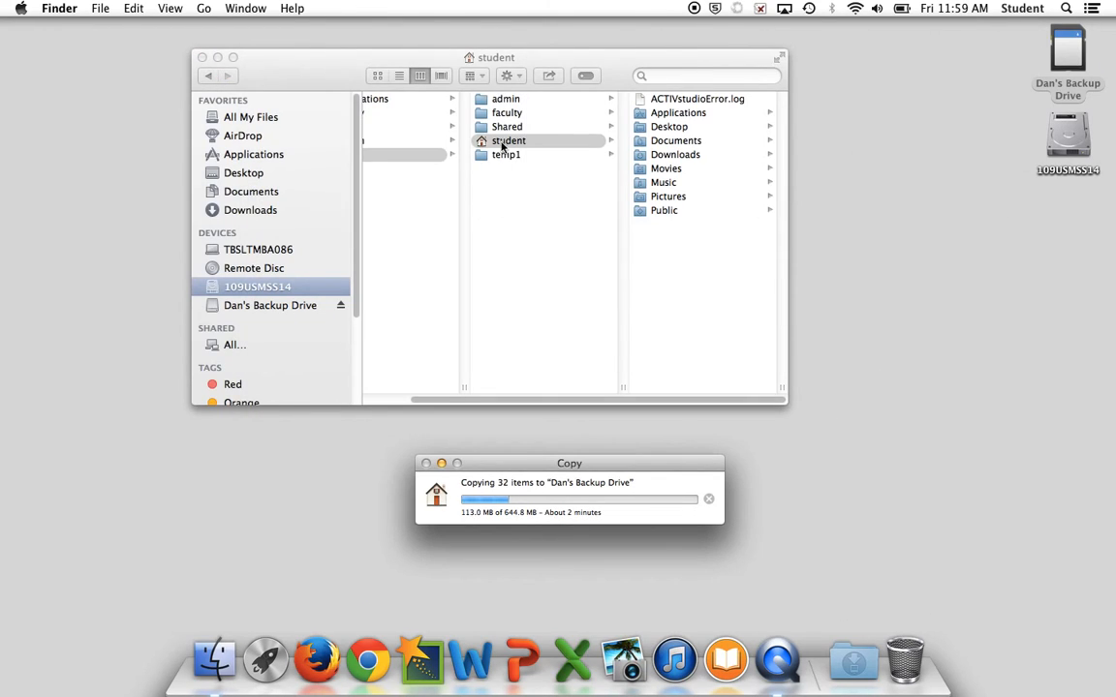
- Bring the student folder window back in front during the copy
click(508, 140)
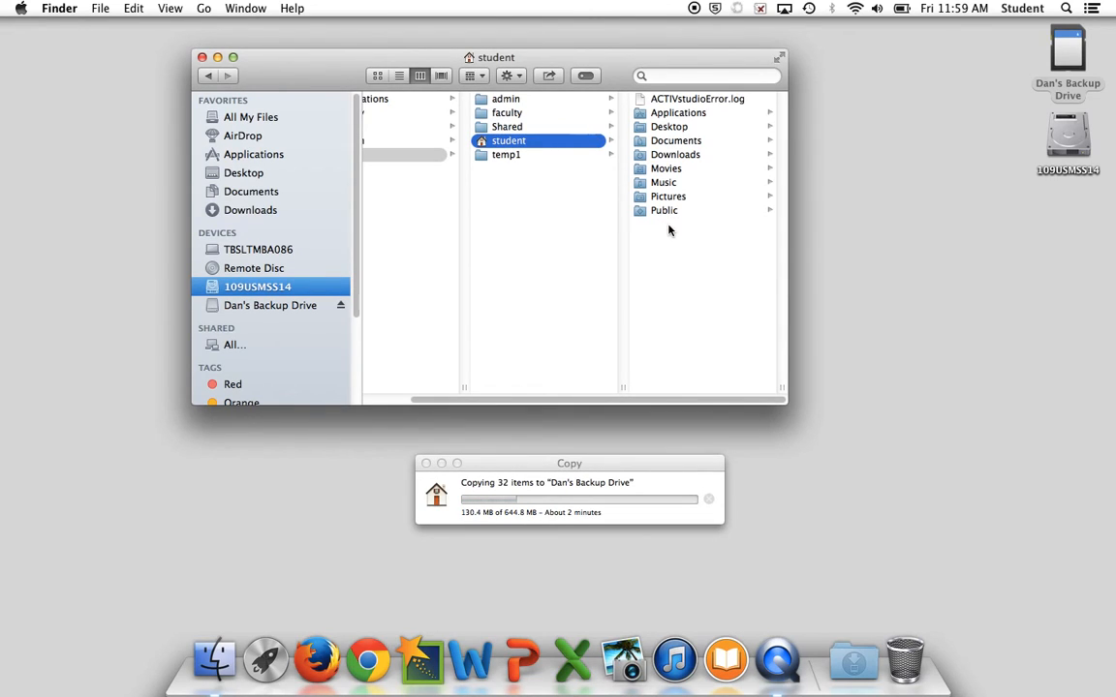
mouse_move(663, 210)
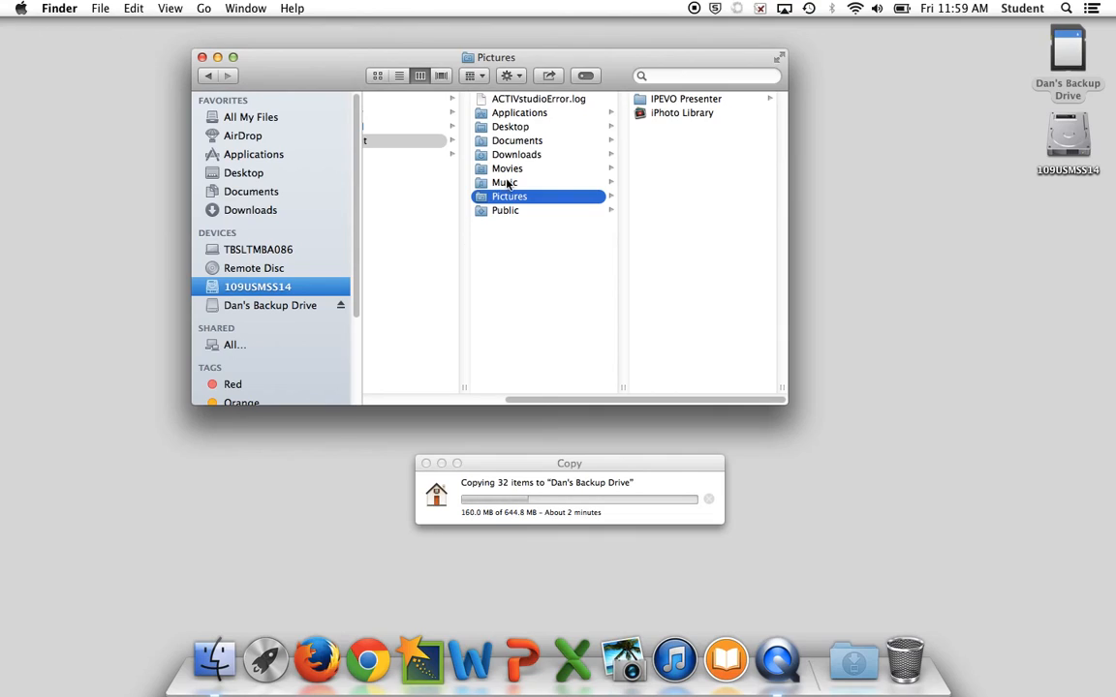
- Select Music, Downloads and up to Desktop, then scroll the columns left
click(505, 182)
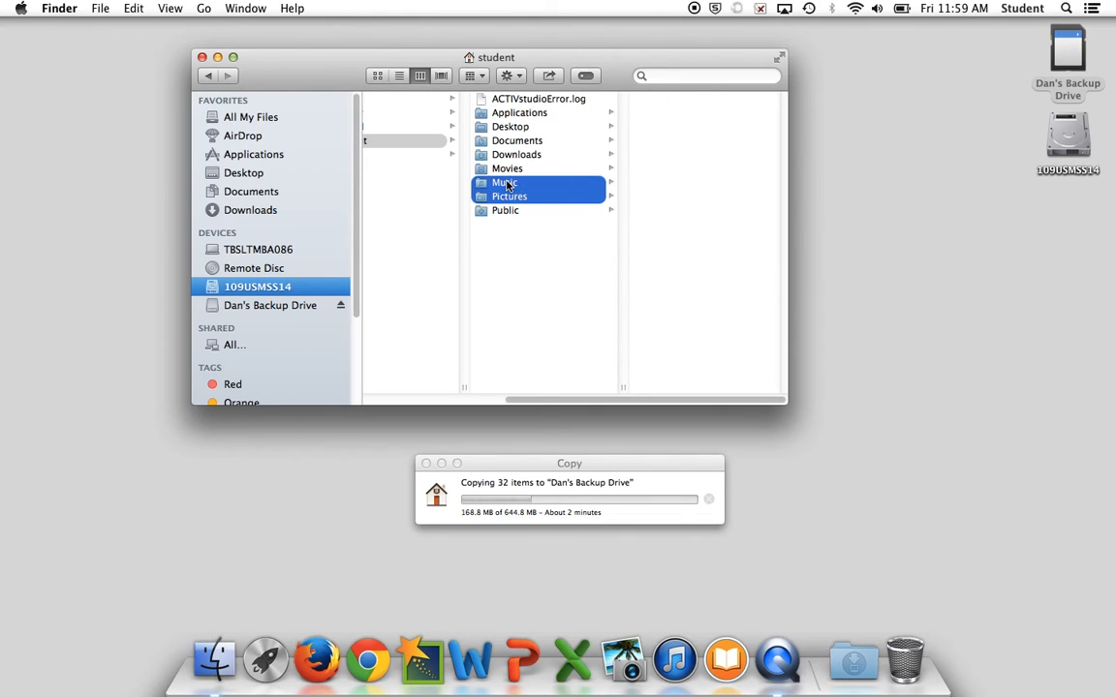
click(517, 154)
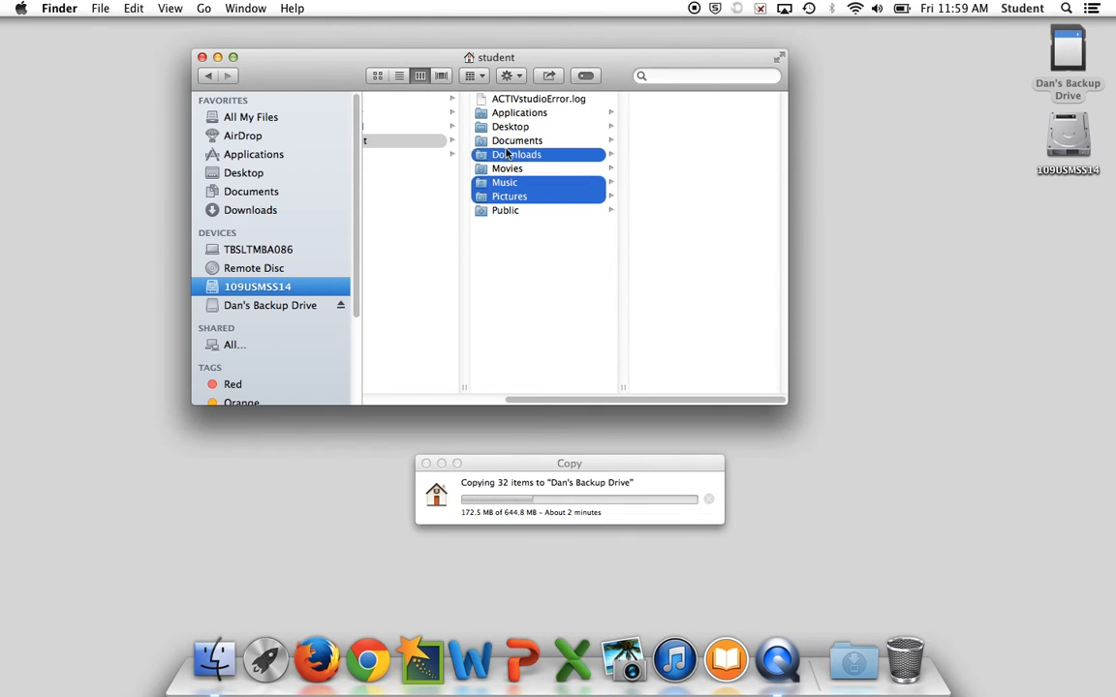
click(511, 126)
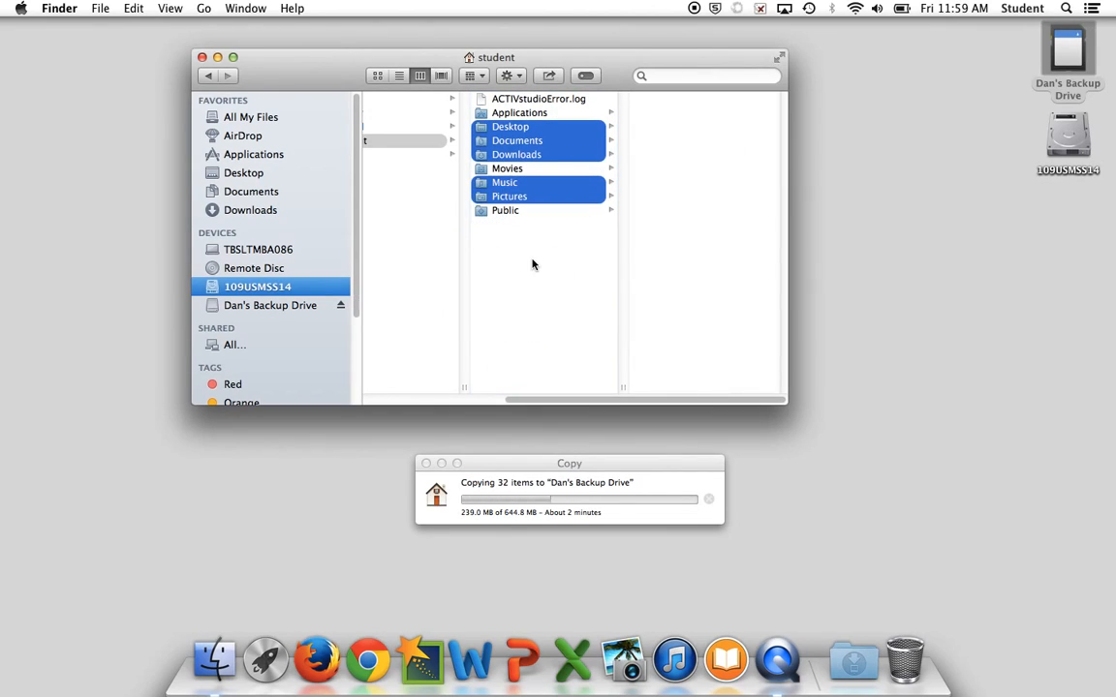
mouse_move(534, 476)
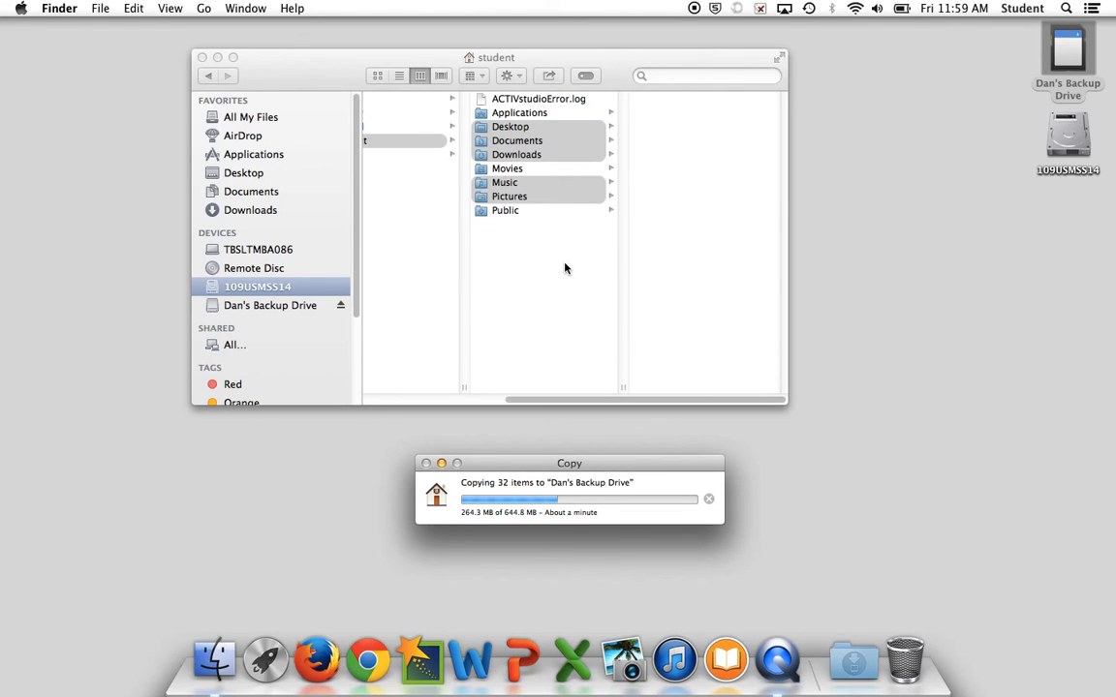
mouse_move(229, 305)
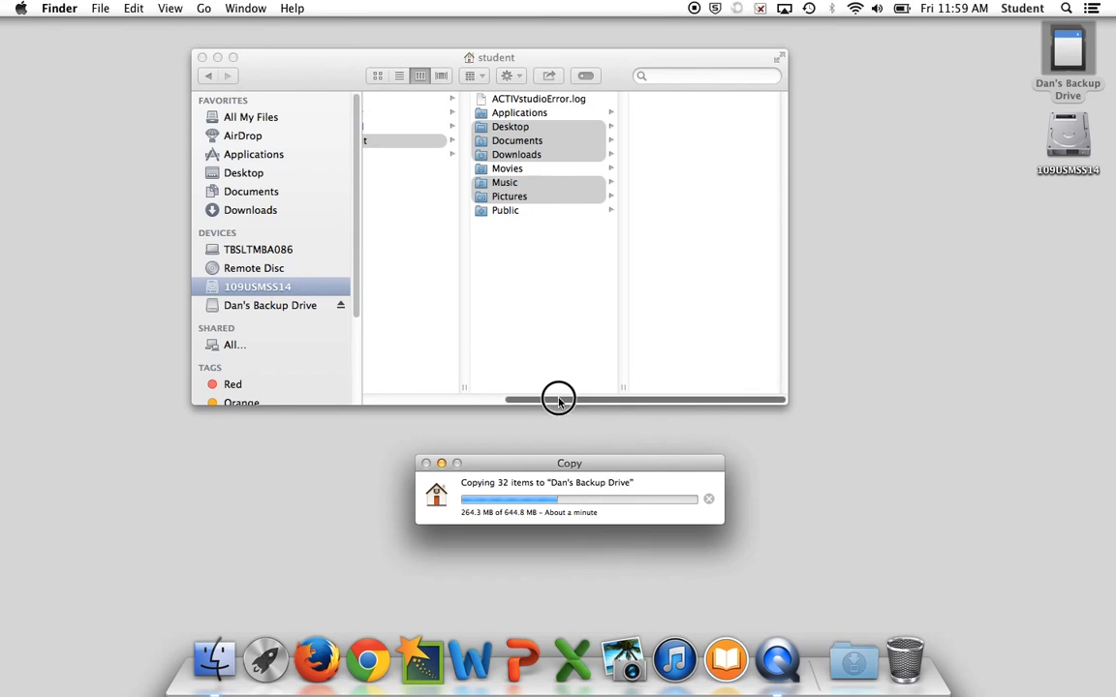
drag(558, 398, 455, 398)
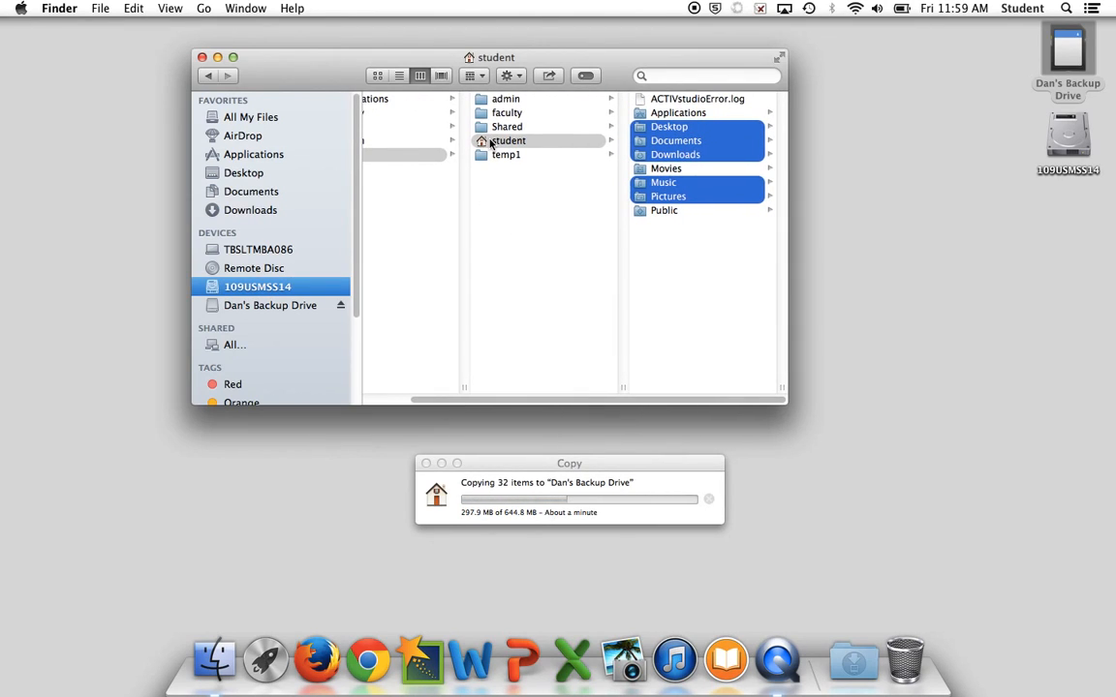